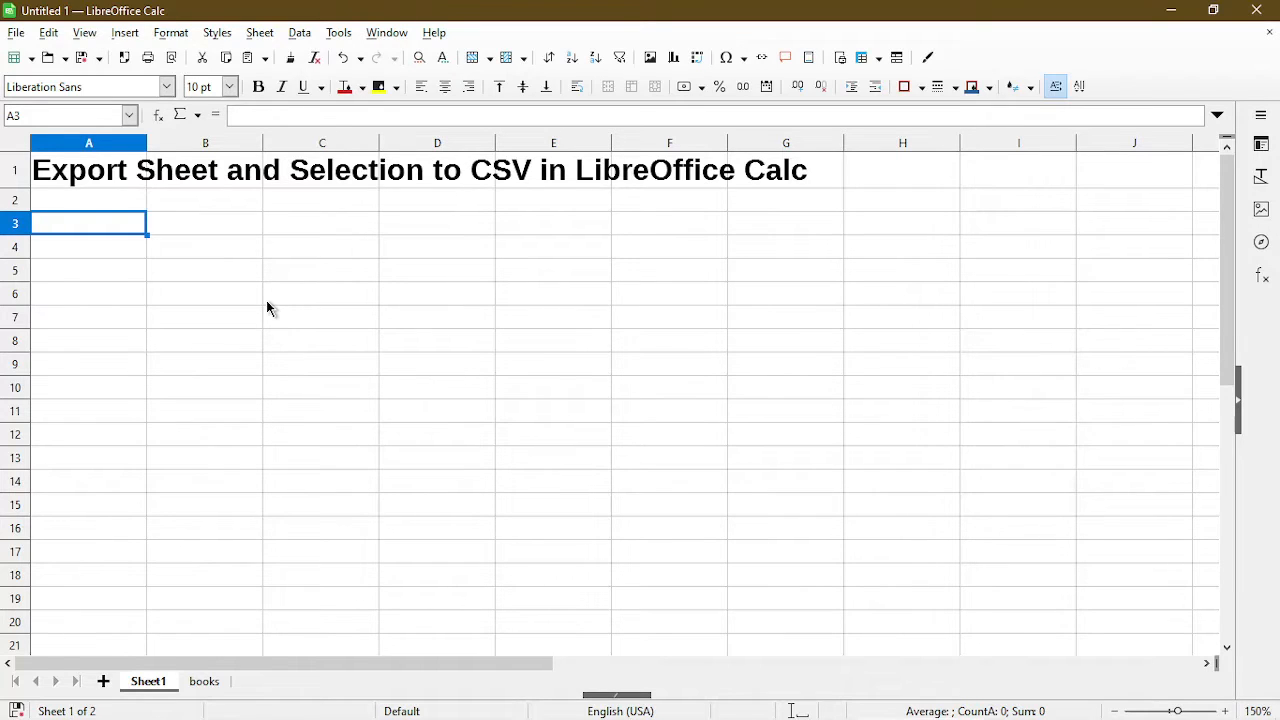
{"action": "mouse_move", "coordinate": [268, 604]}
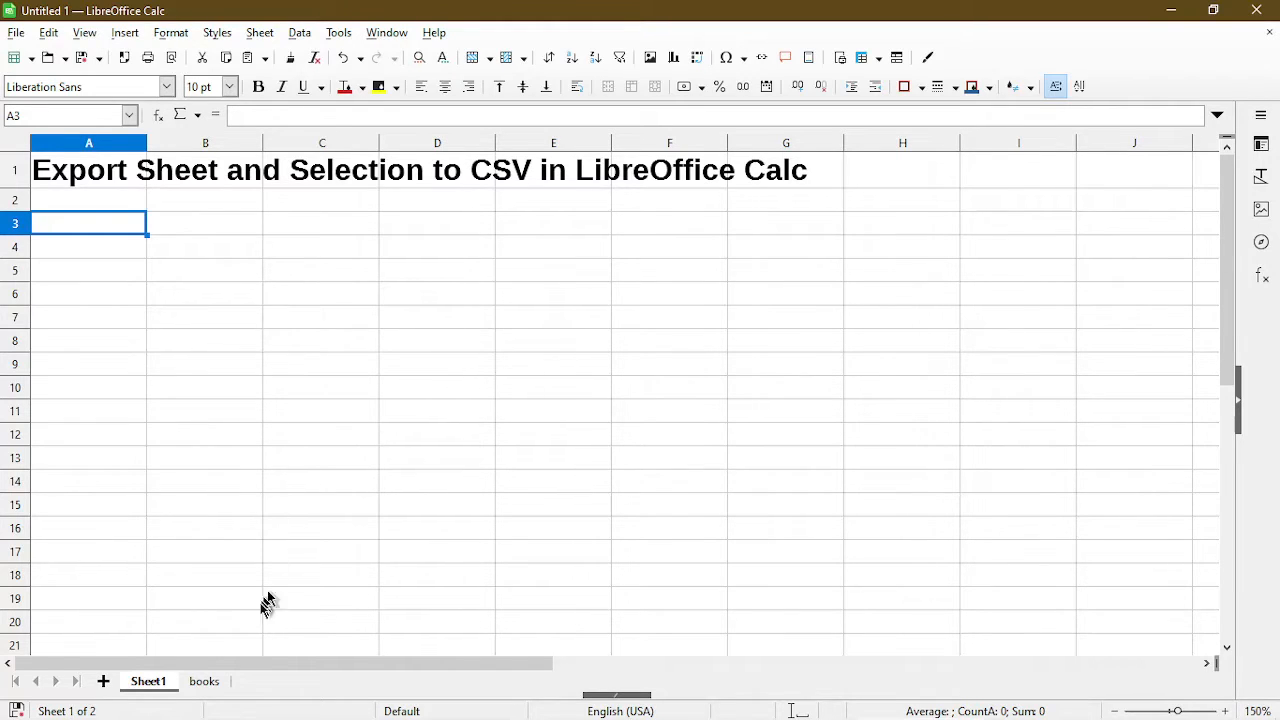
- Switch to the books sheet listing titles, authors and prices
{"action": "left_click", "coordinate": [204, 680]}
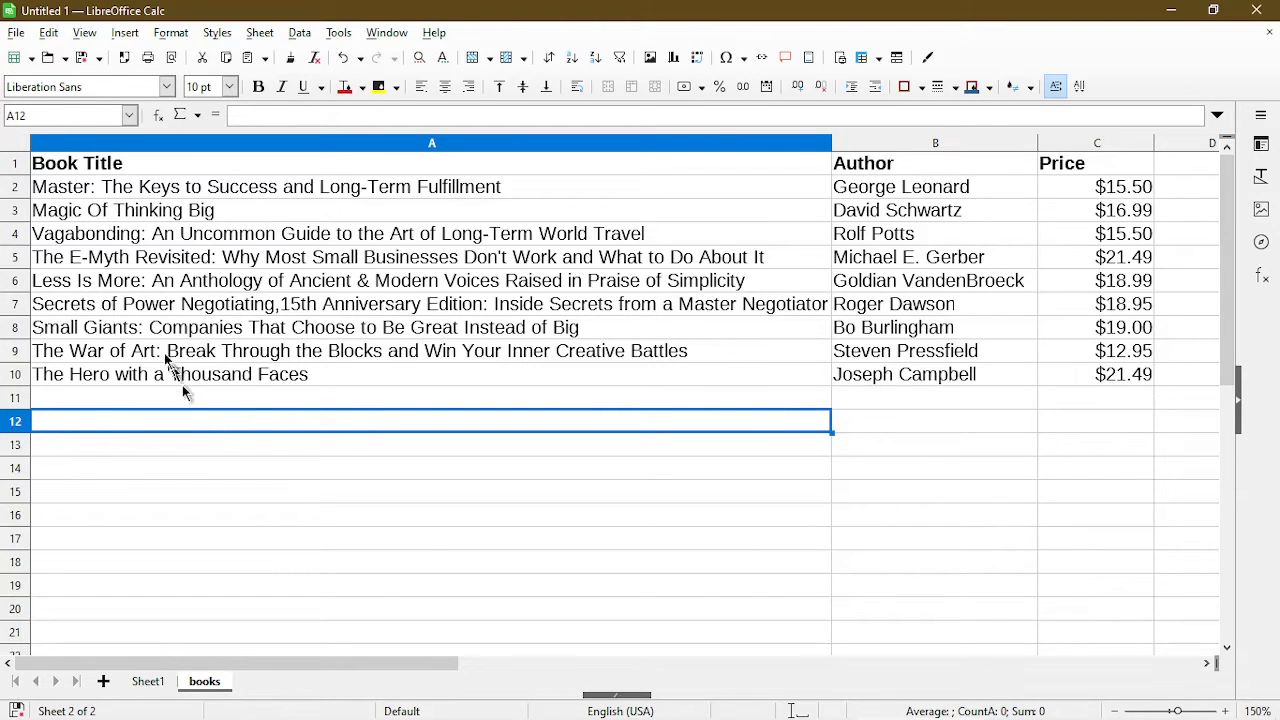
- Save the spreadsheet into the csv folder as book_list.csv in Text CSV format
{"action": "left_click", "coordinate": [16, 32]}
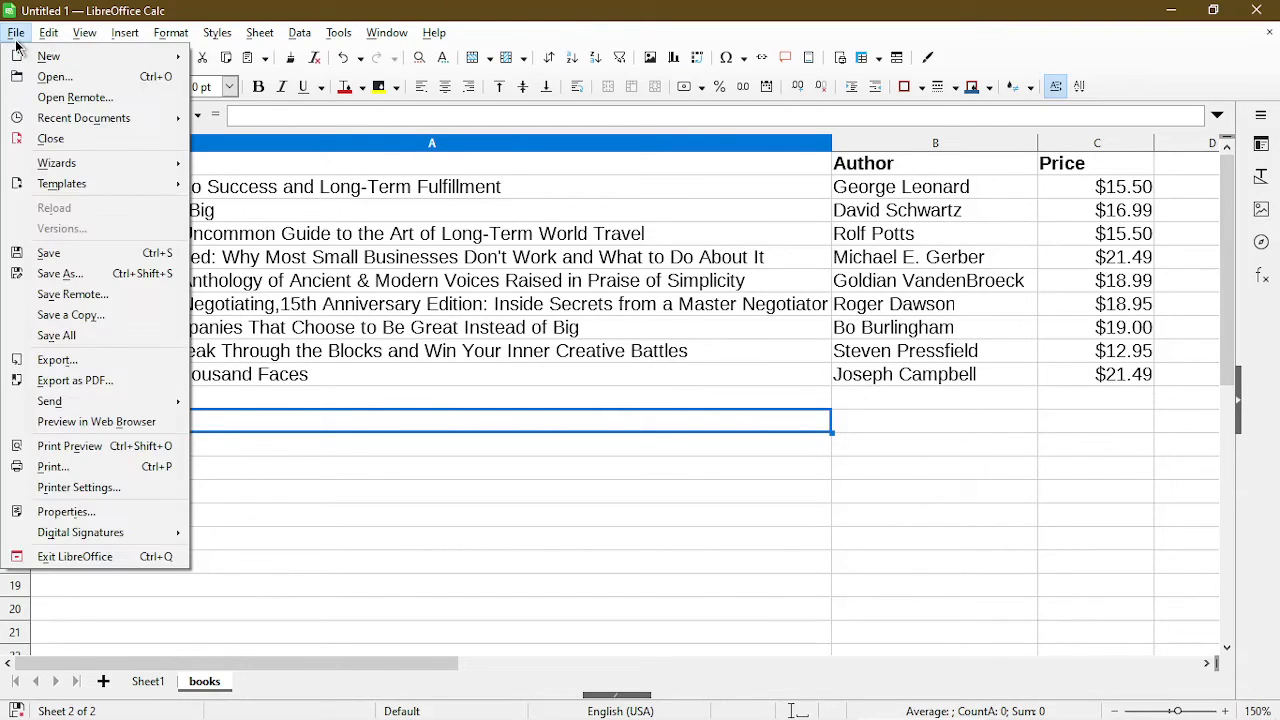
{"action": "mouse_move", "coordinate": [48, 56]}
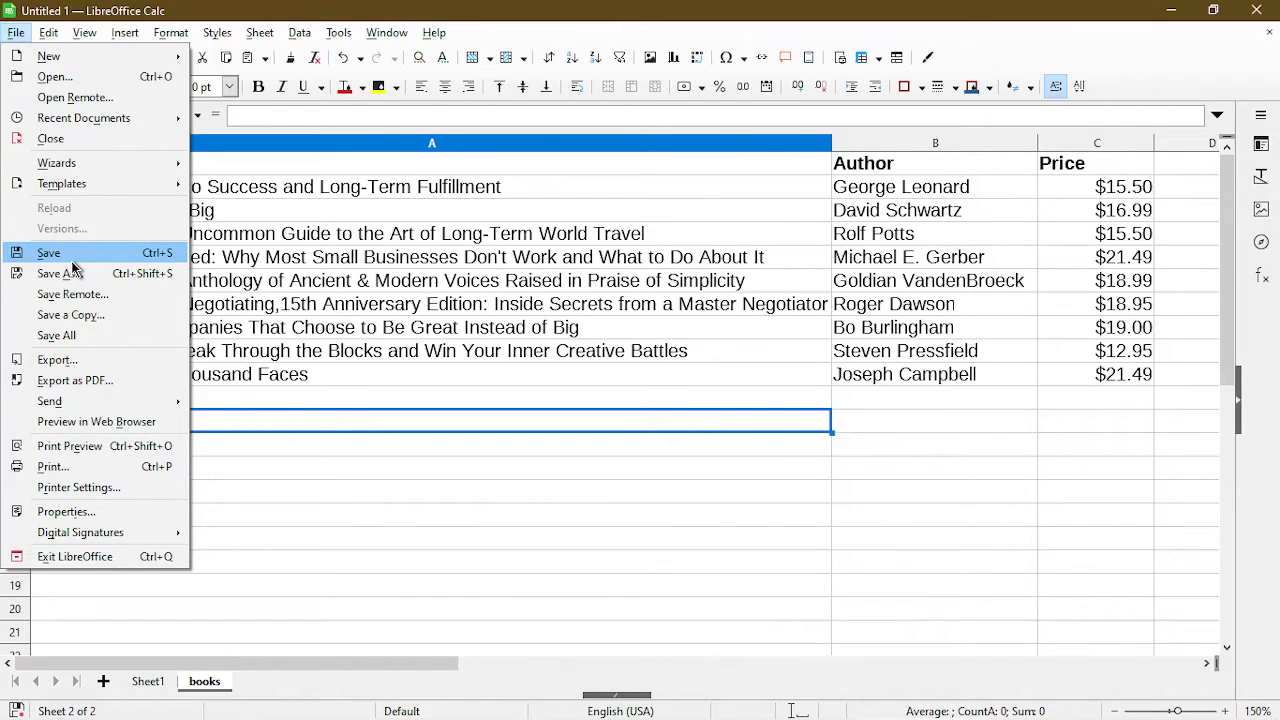
{"action": "mouse_move", "coordinate": [60, 272]}
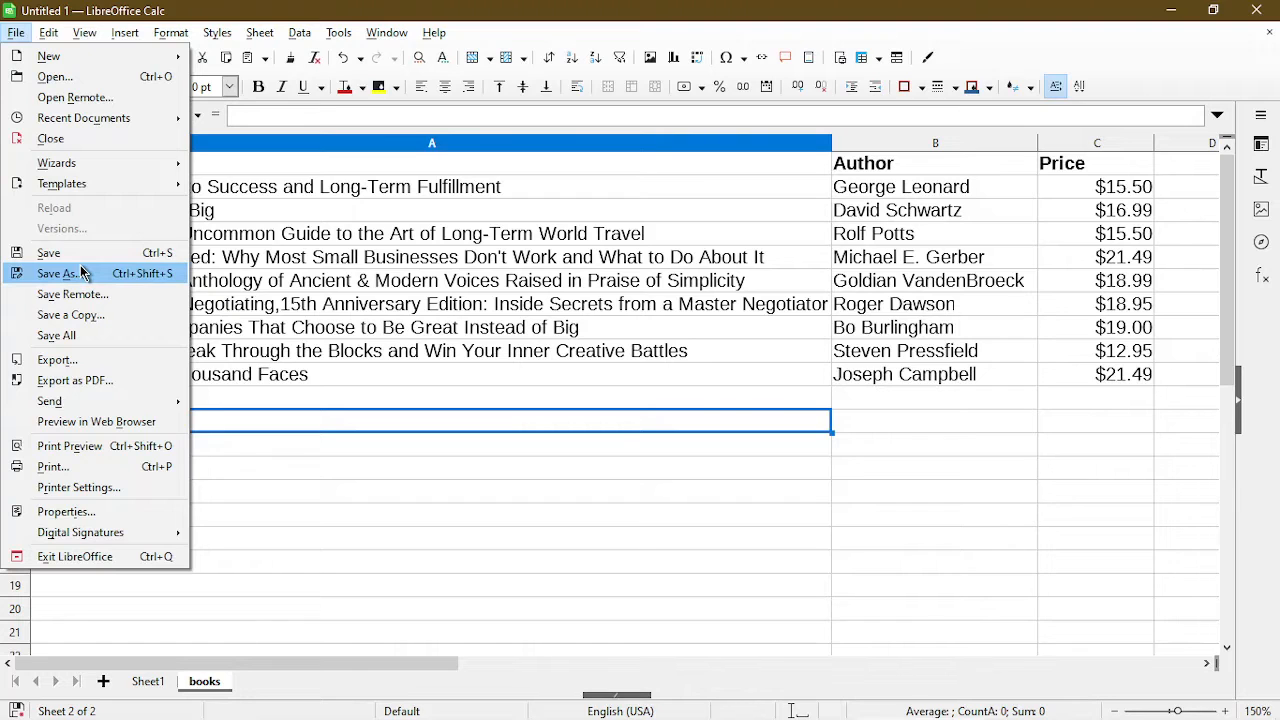
{"action": "left_click", "coordinate": [60, 272]}
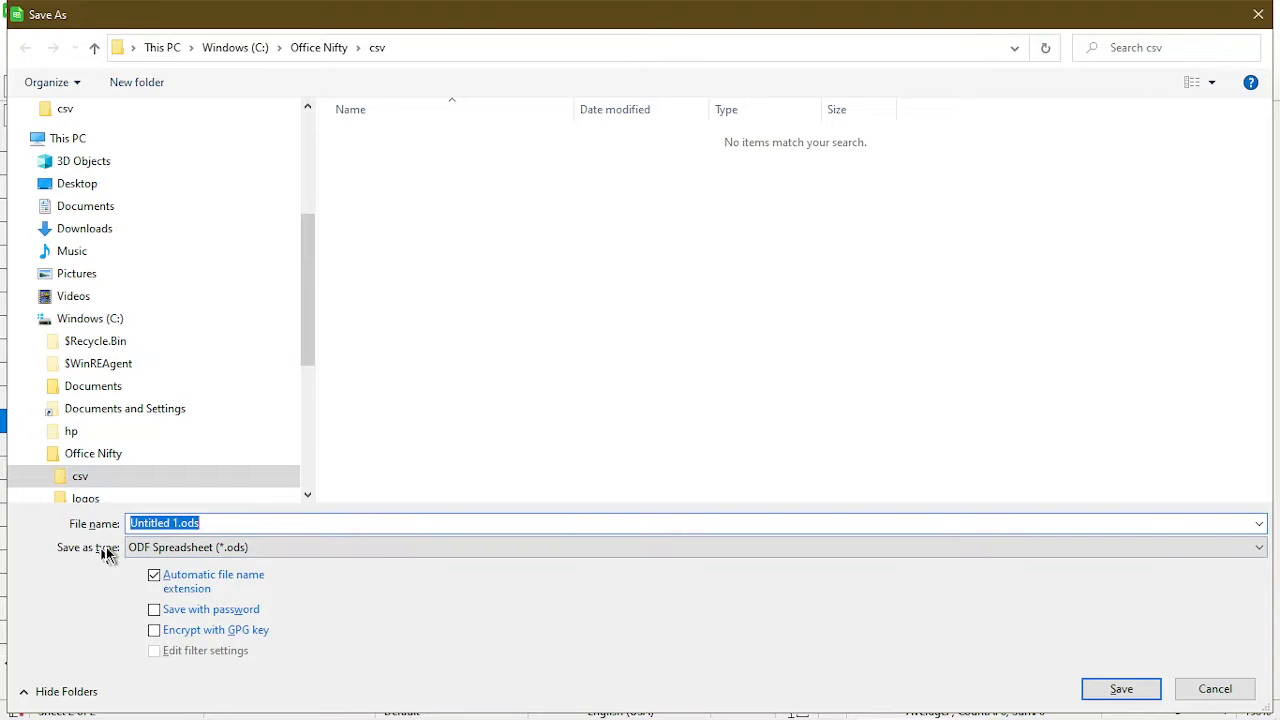
{"action": "left_click", "coordinate": [1258, 548]}
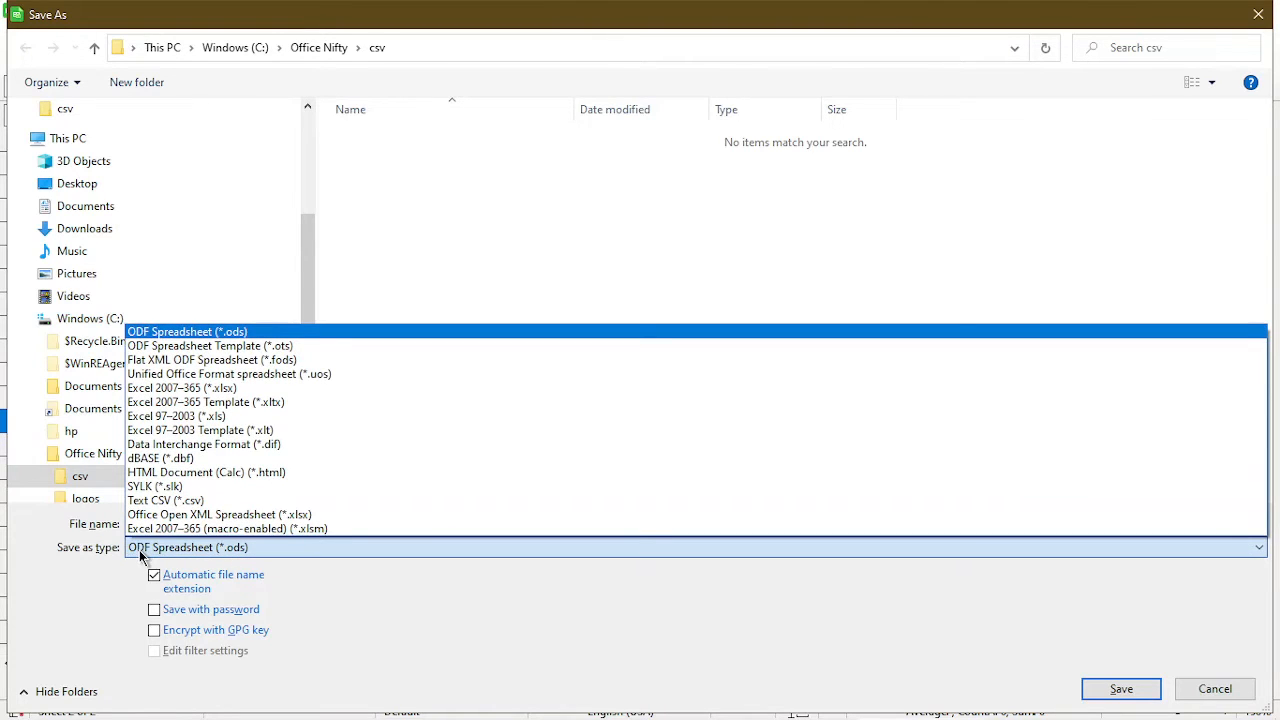
{"action": "mouse_move", "coordinate": [164, 500]}
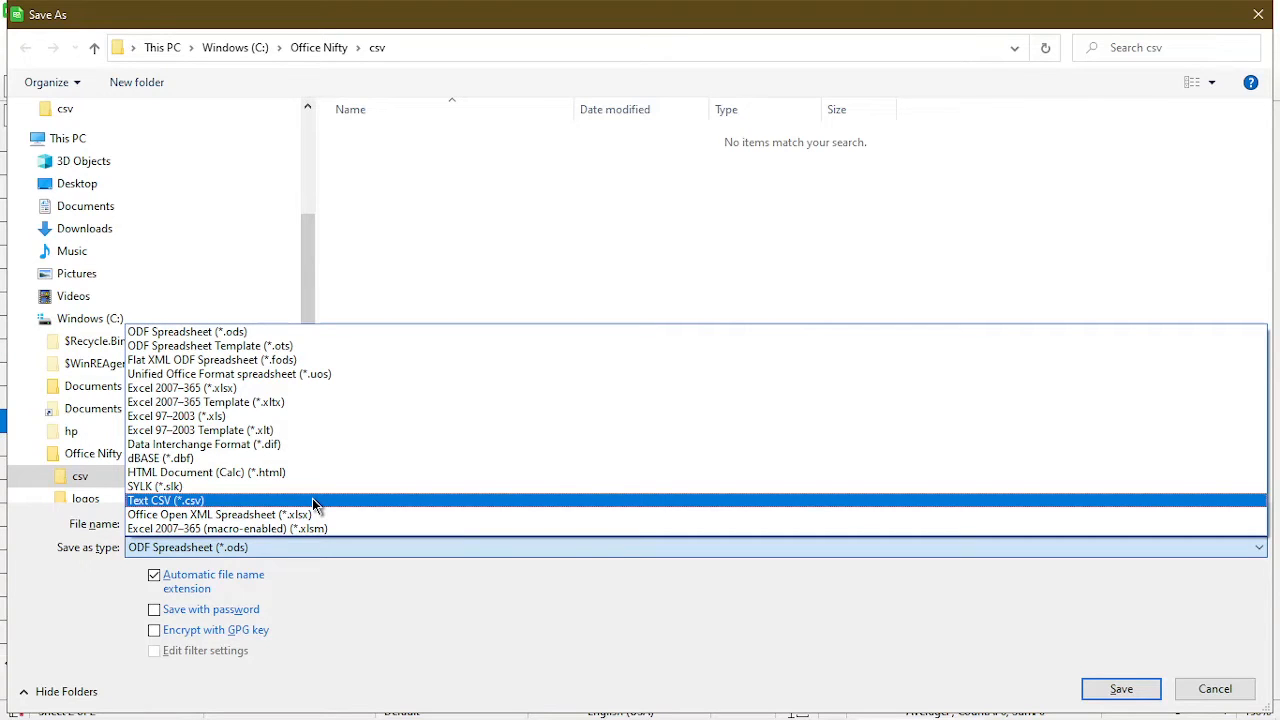
{"action": "left_click", "coordinate": [164, 500]}
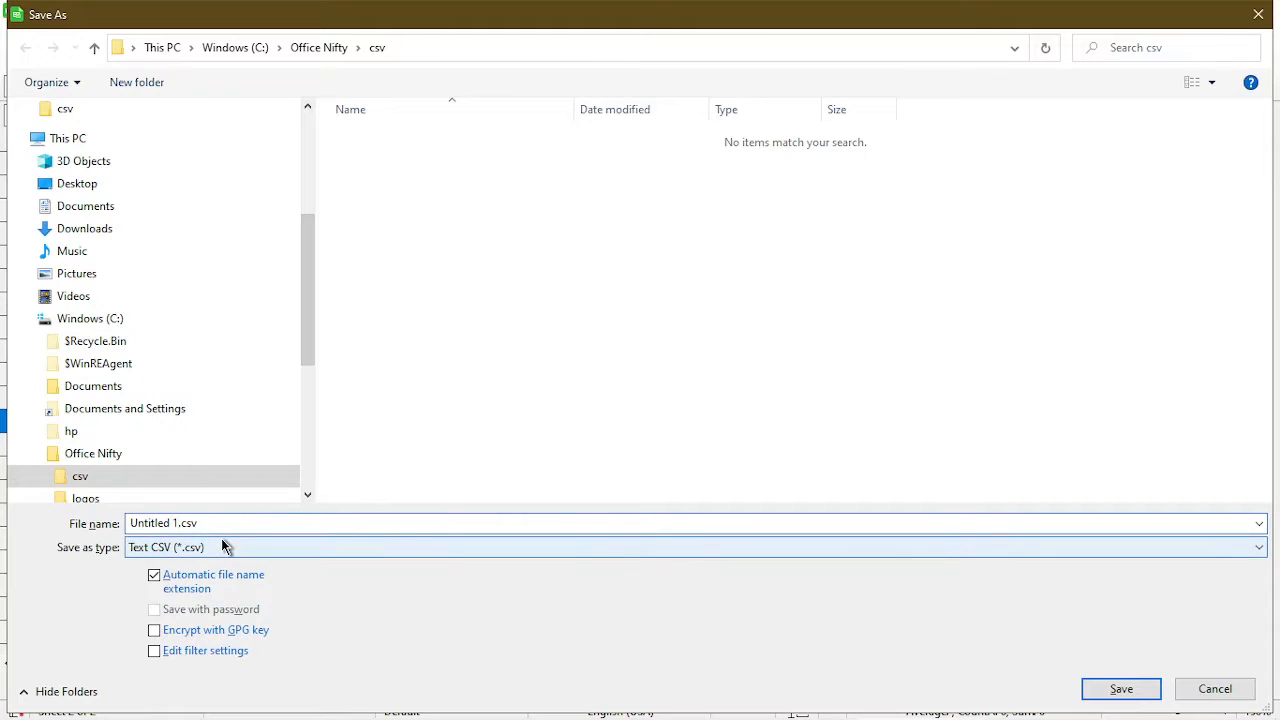
{"action": "left_click", "coordinate": [164, 524]}
{"action": "type", "text": "book_list"}
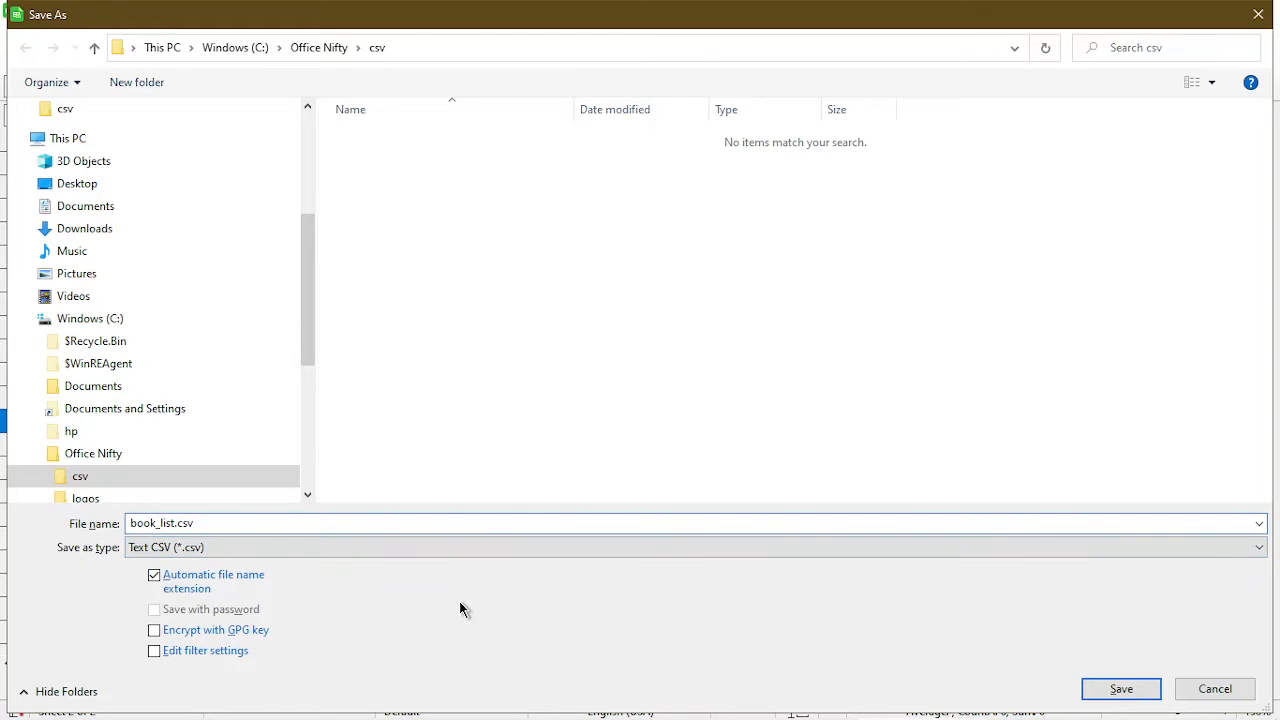
{"action": "left_click", "coordinate": [1120, 688]}
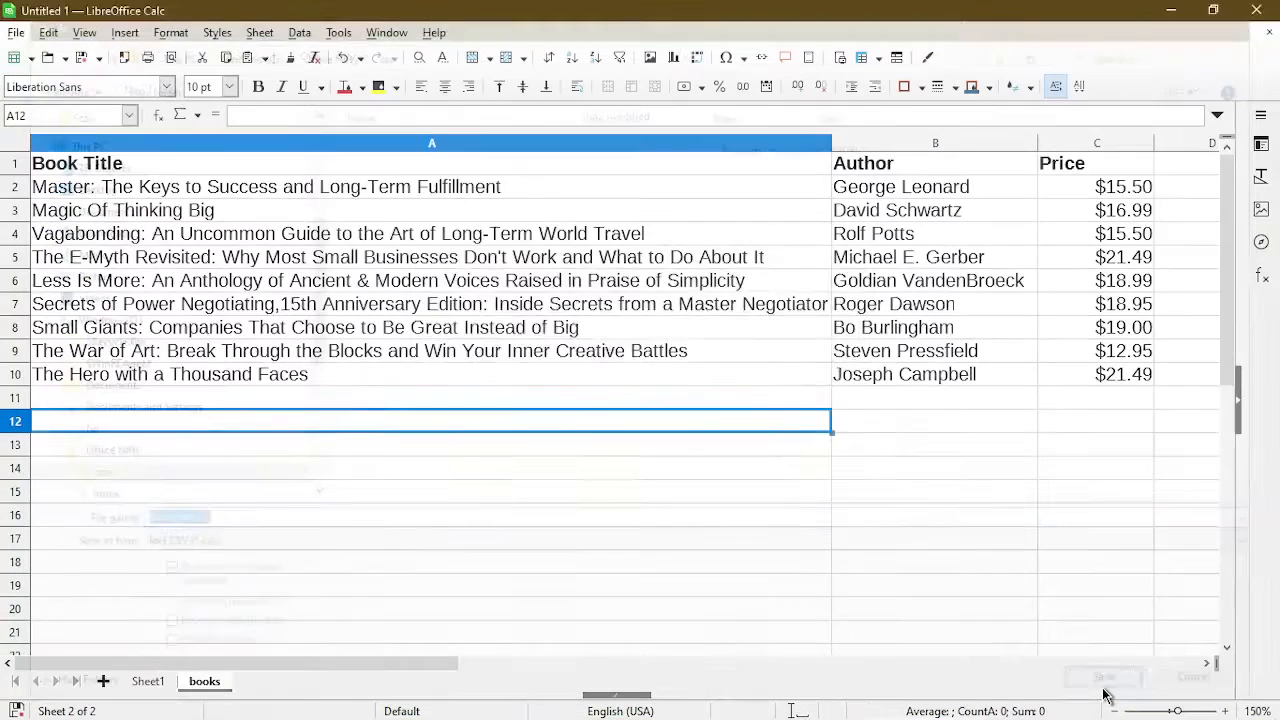
- Confirm keeping the Text CSV format, bringing up the text export options
{"action": "left_click", "coordinate": [1100, 676]}
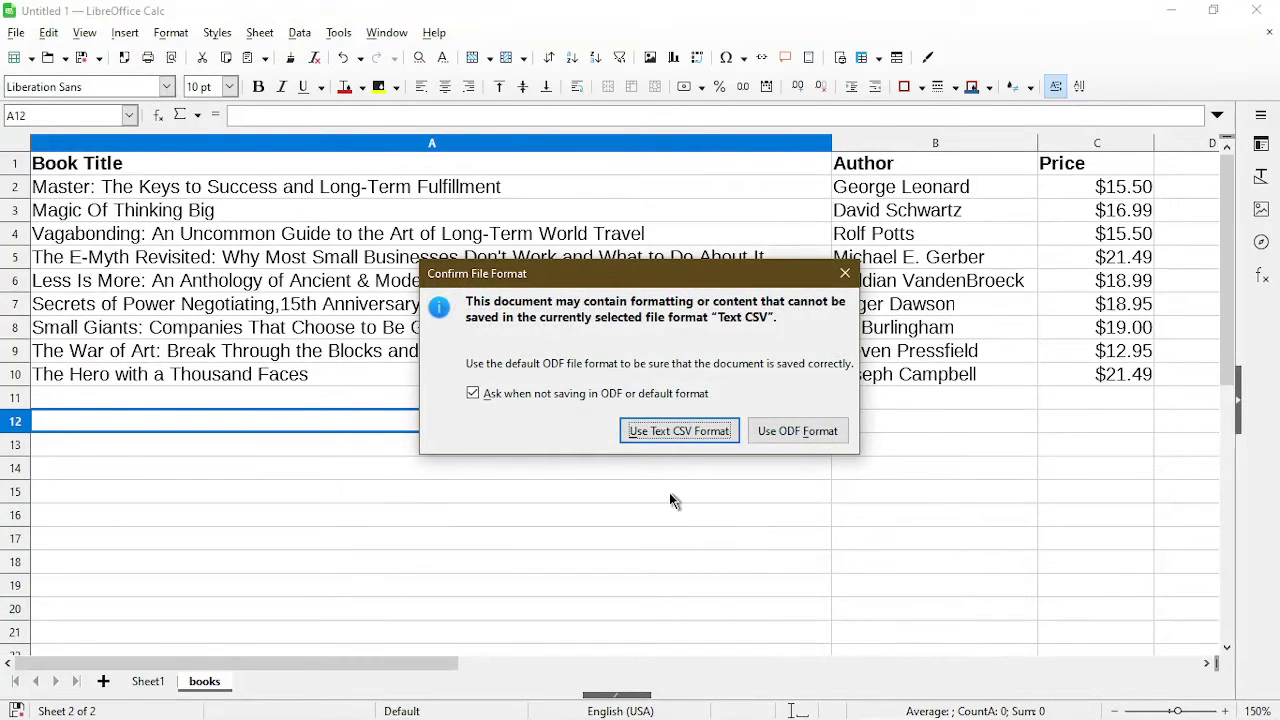
{"action": "mouse_move", "coordinate": [572, 450]}
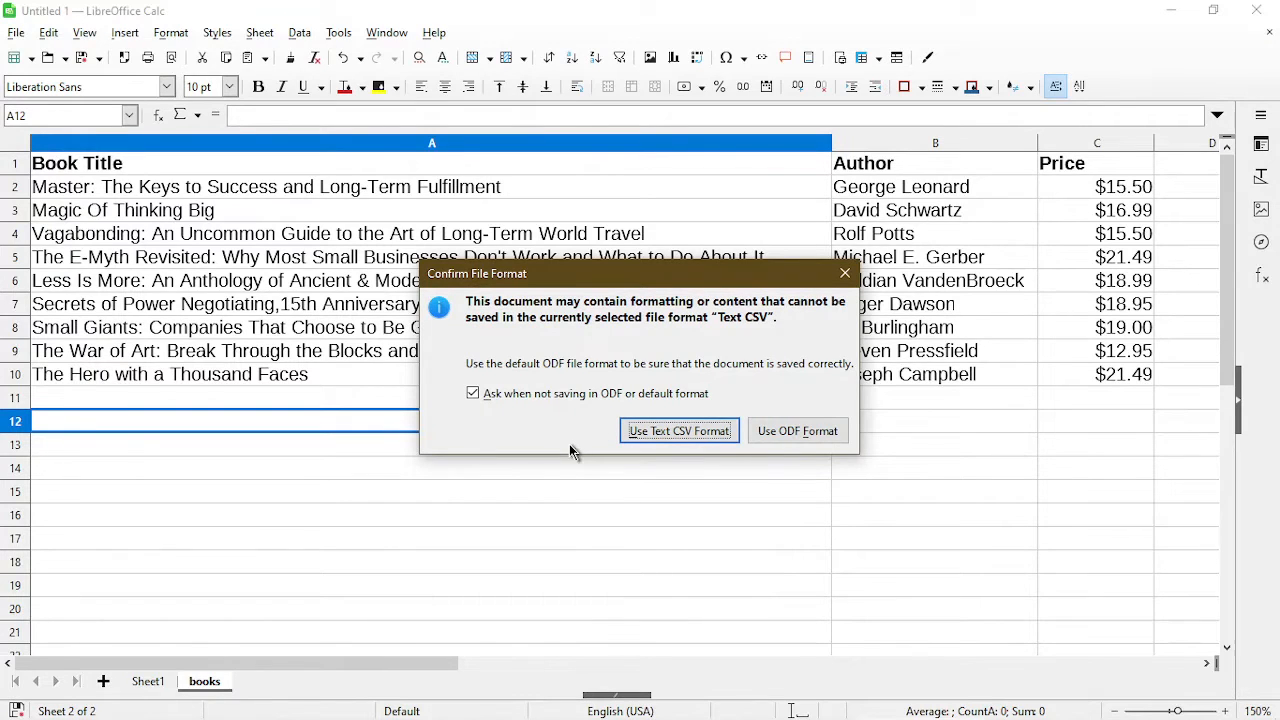
{"action": "mouse_move", "coordinate": [610, 452]}
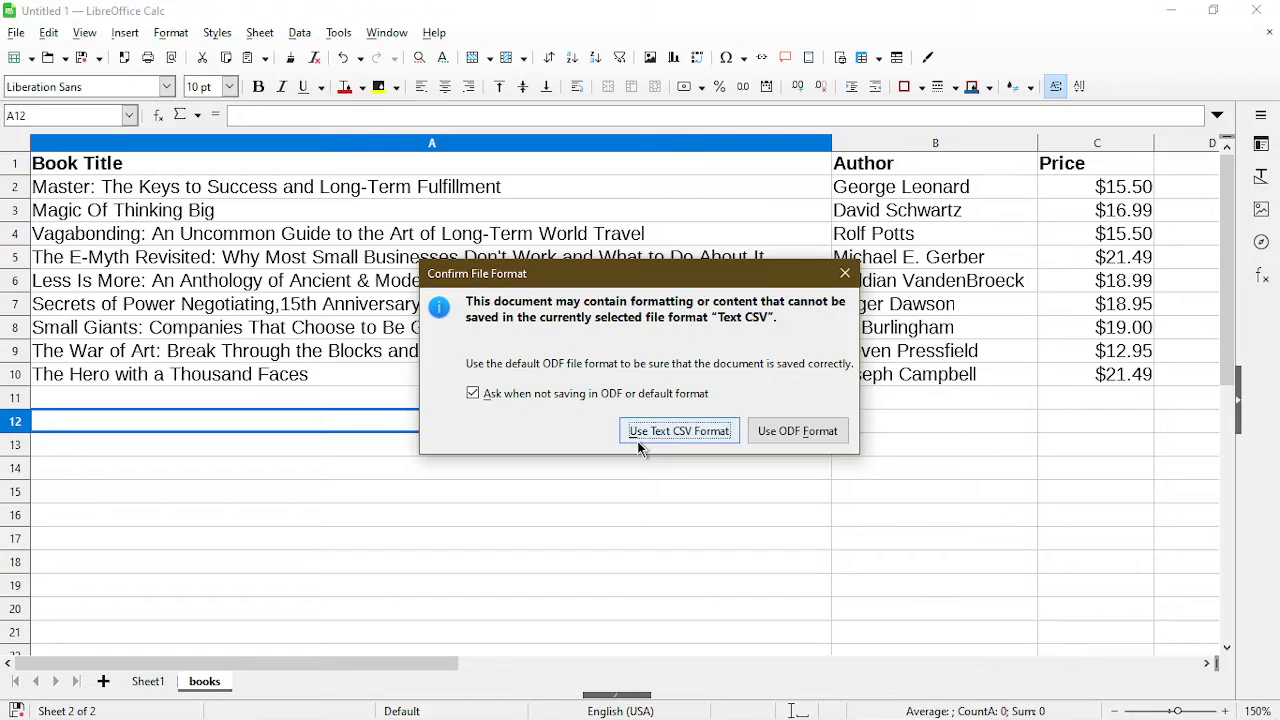
{"action": "left_click", "coordinate": [678, 430]}
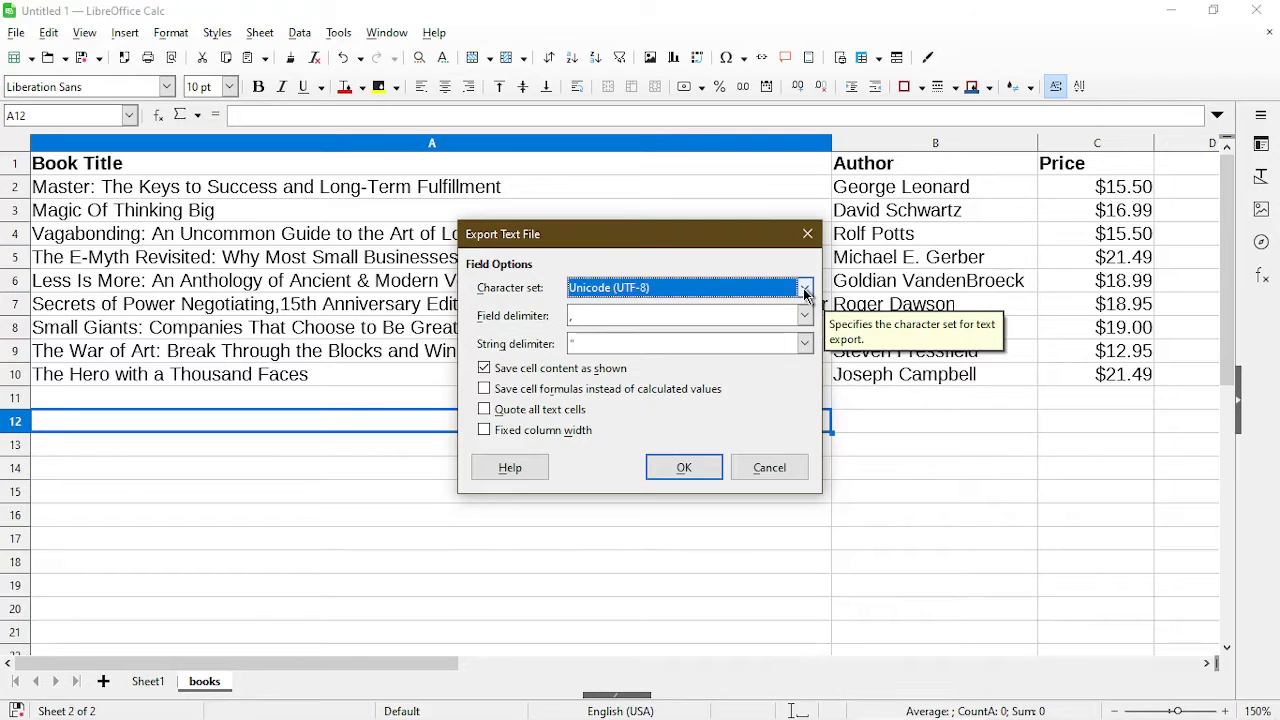
- Export with Unicode (UTF-8), comma field delimiter and double-quote string delimiter
{"action": "left_click", "coordinate": [804, 288]}
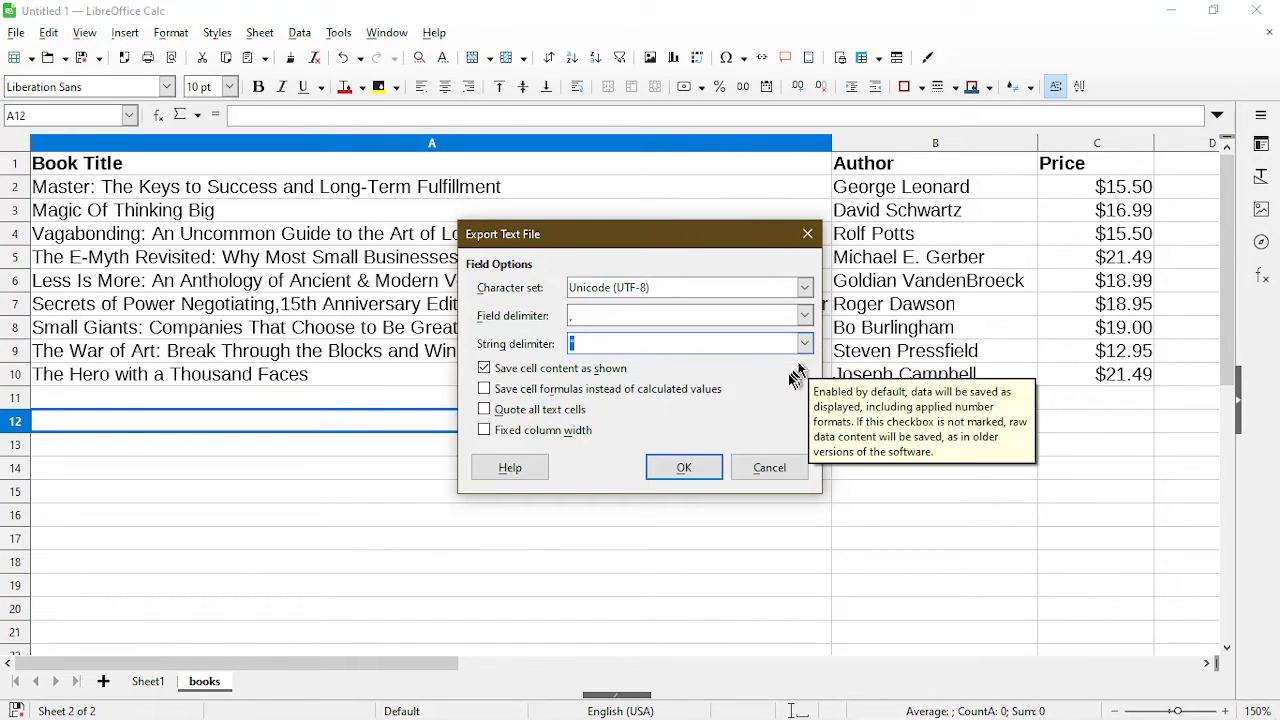
{"action": "left_click", "coordinate": [684, 468]}
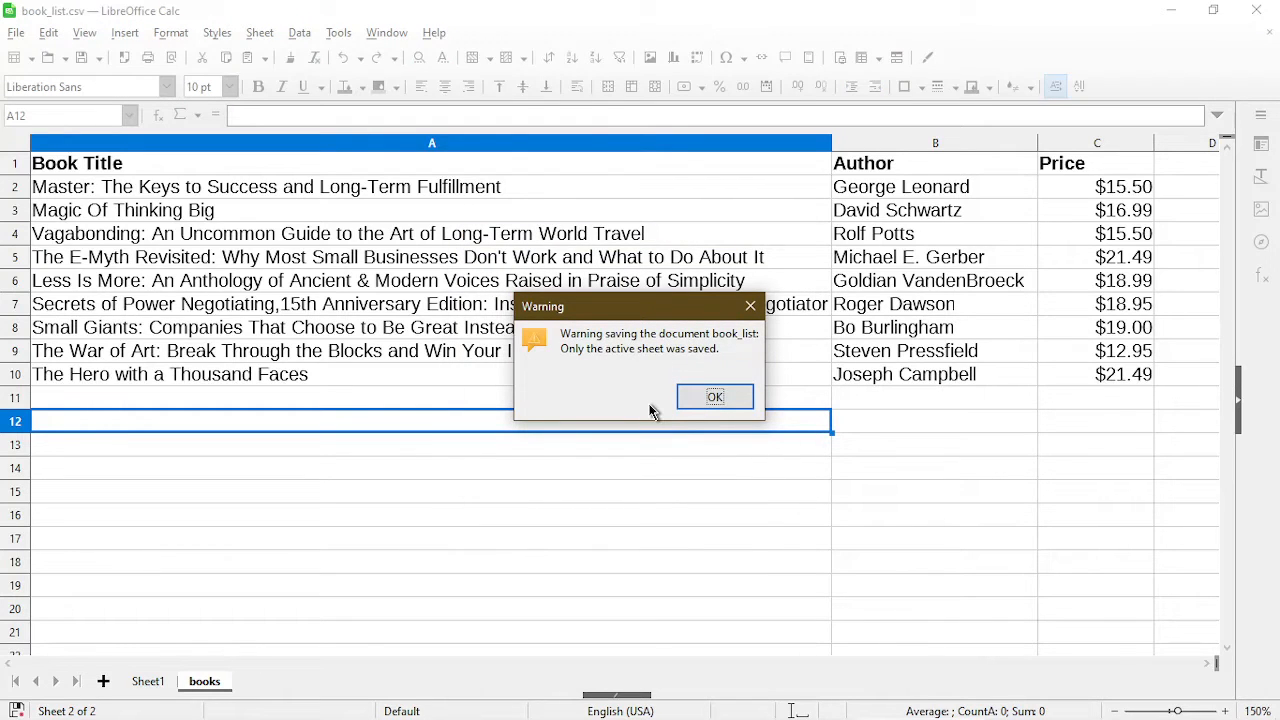
{"action": "mouse_move", "coordinate": [640, 412]}
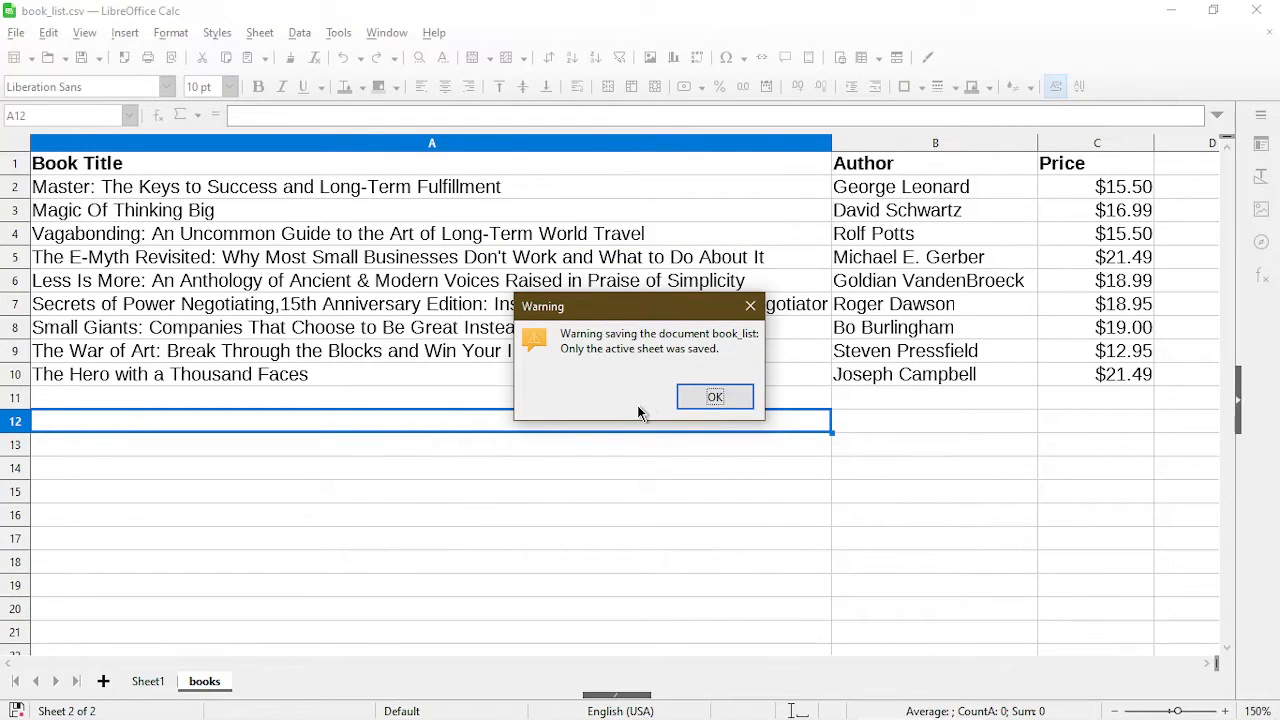
{"action": "mouse_move", "coordinate": [582, 508]}
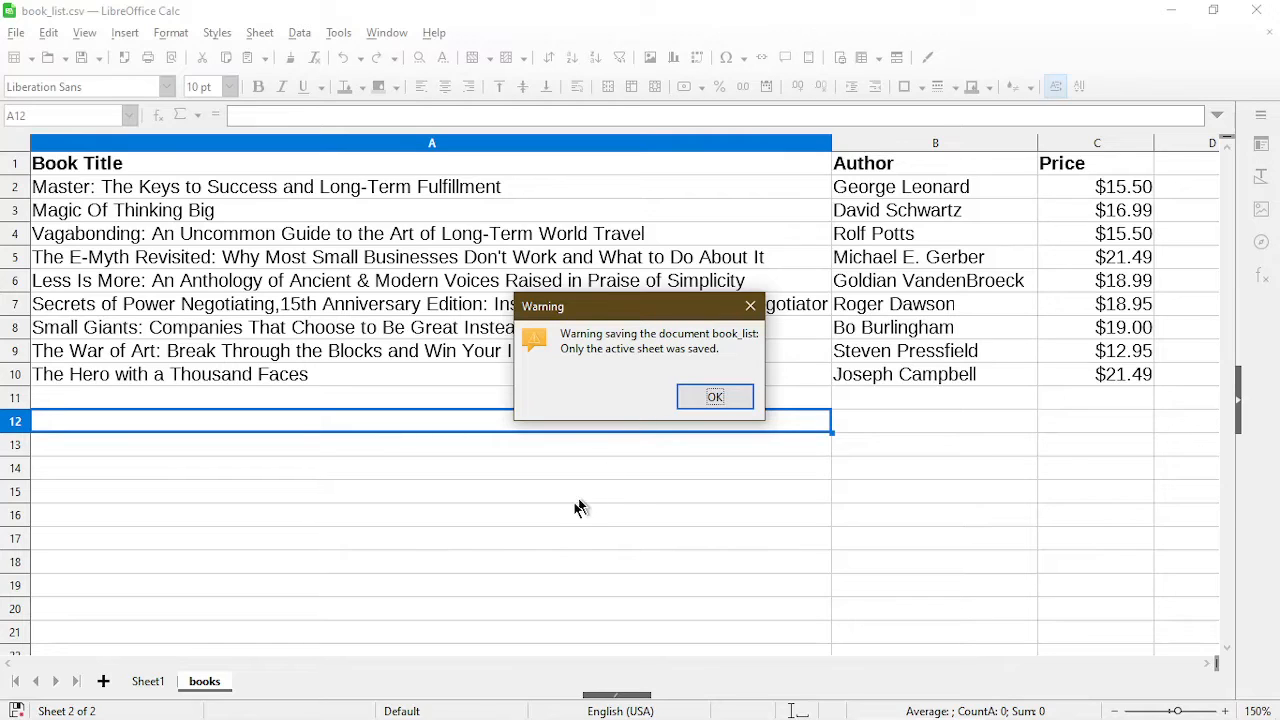
{"action": "mouse_move", "coordinate": [564, 520]}
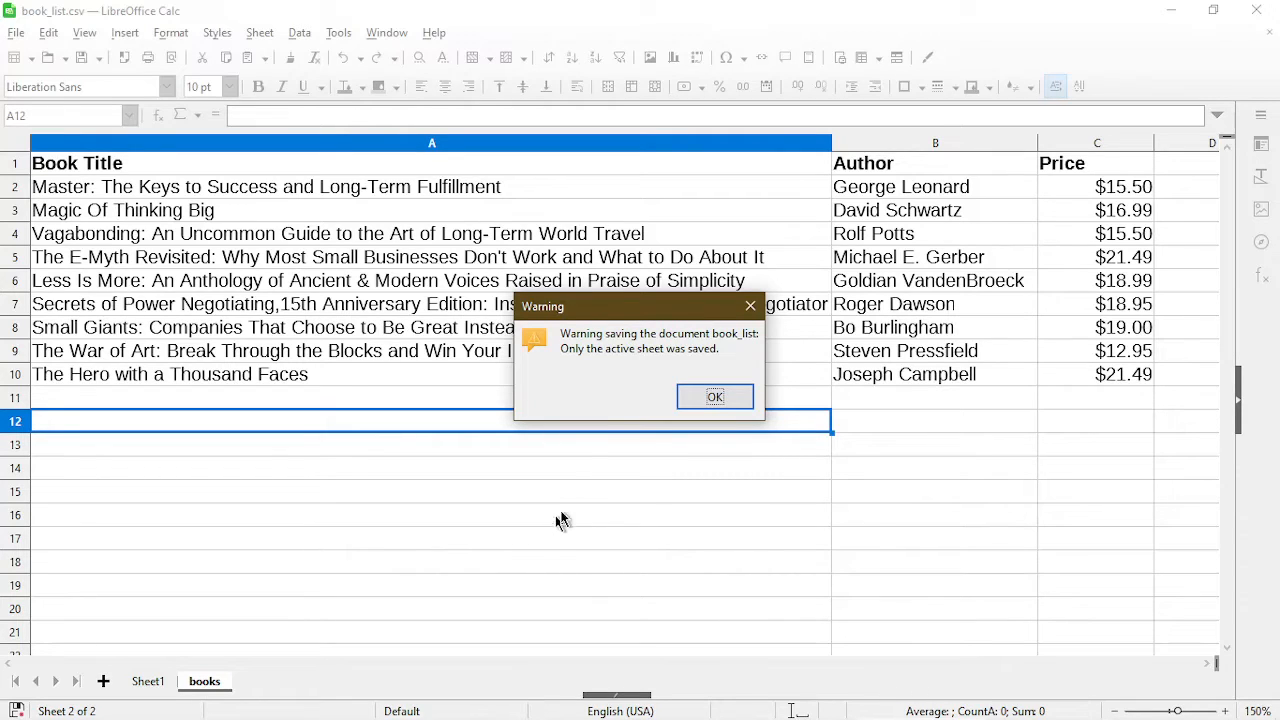
{"action": "mouse_move", "coordinate": [232, 680]}
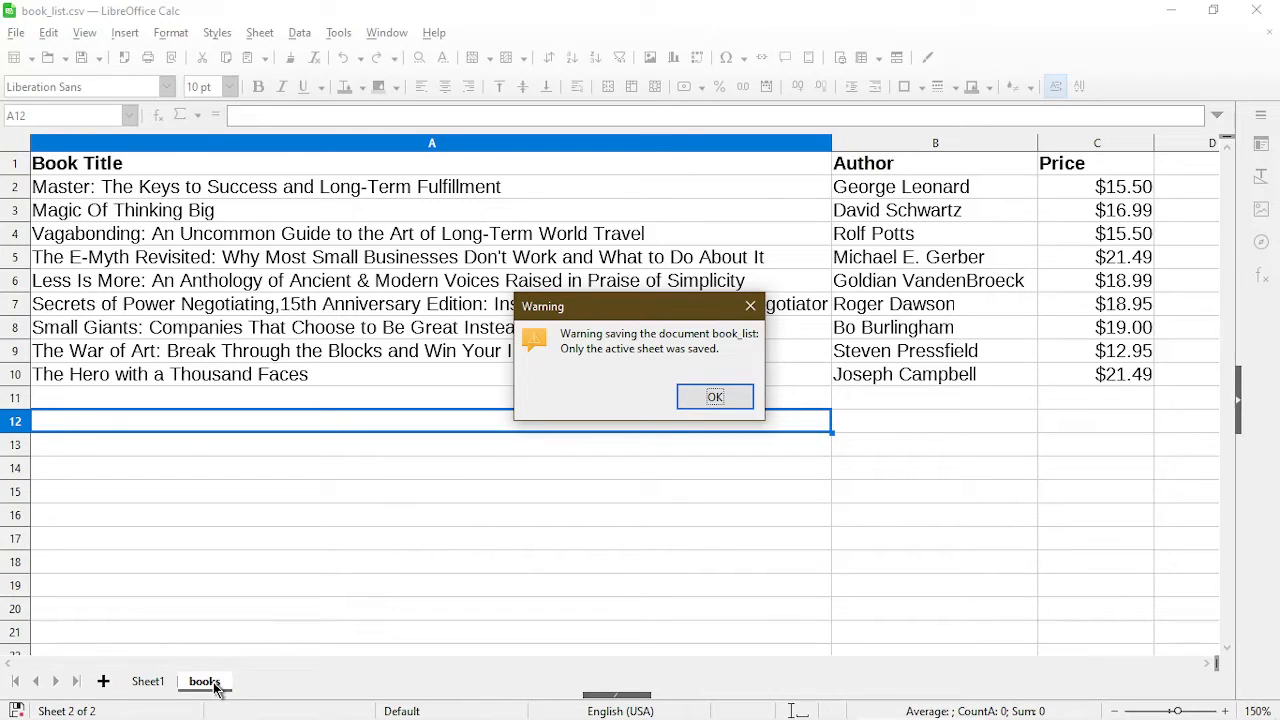
{"action": "mouse_move", "coordinate": [158, 696]}
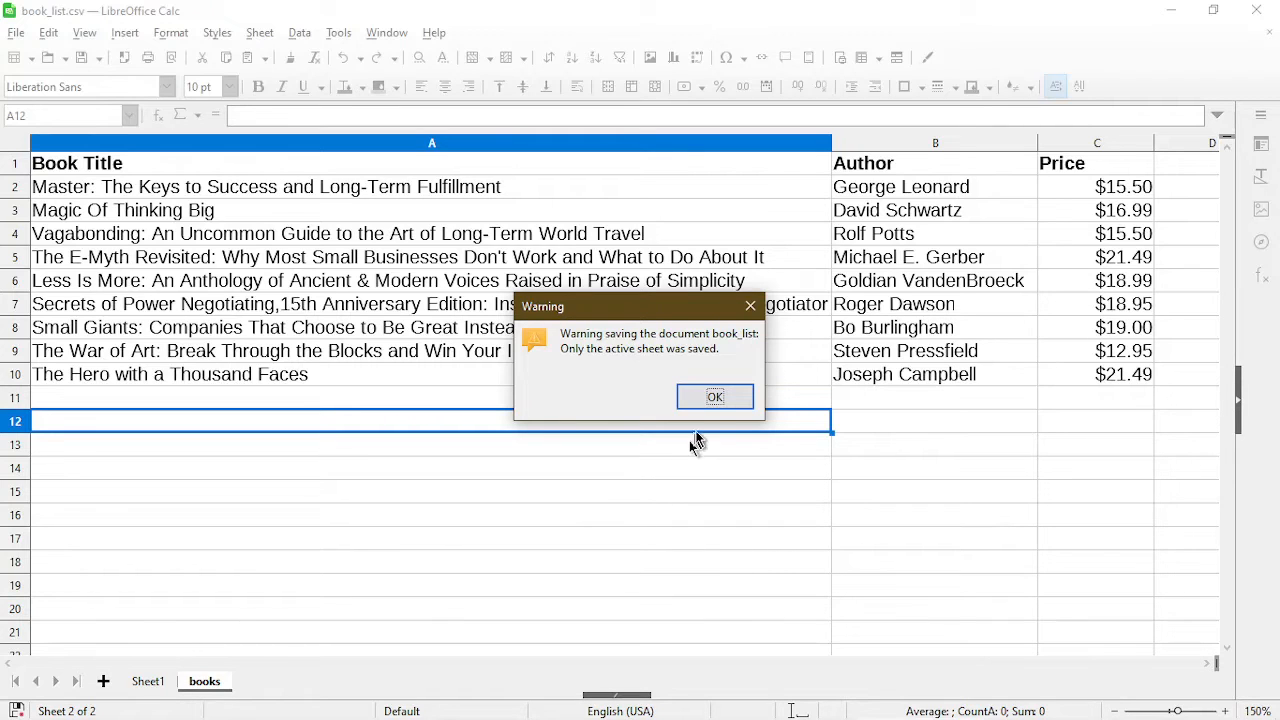
- Acknowledge the warning that only the active sheet was saved
{"action": "left_click", "coordinate": [714, 396]}
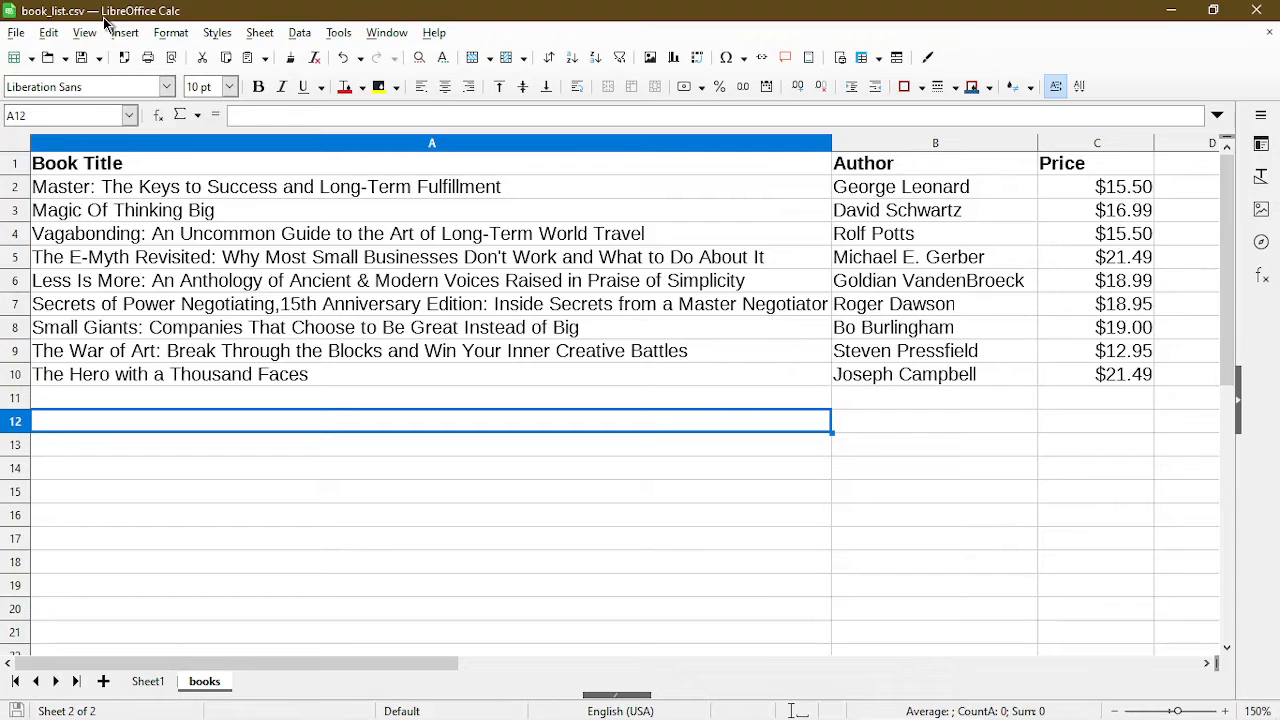
{"action": "mouse_move", "coordinate": [1172, 12]}
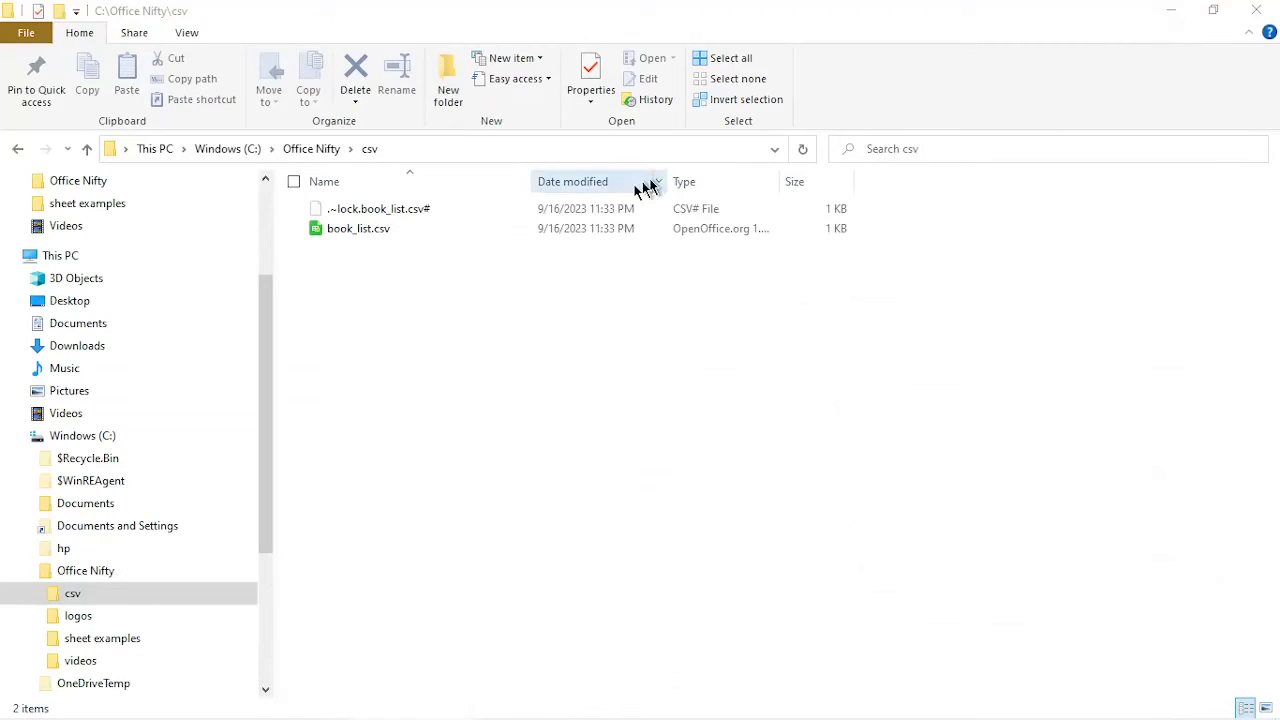
{"action": "mouse_move", "coordinate": [384, 276]}
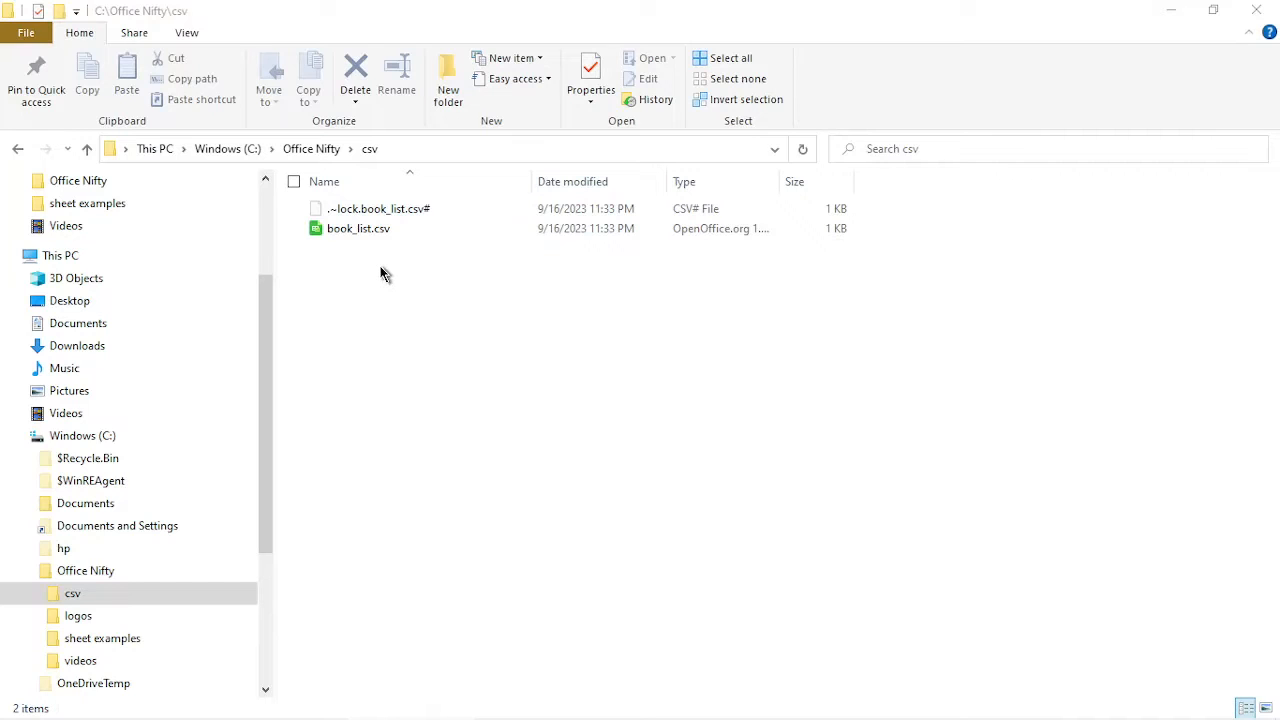
- Open book_list.csv from the csv folder in Notepad and maximize the window
{"action": "right_click", "coordinate": [358, 228]}
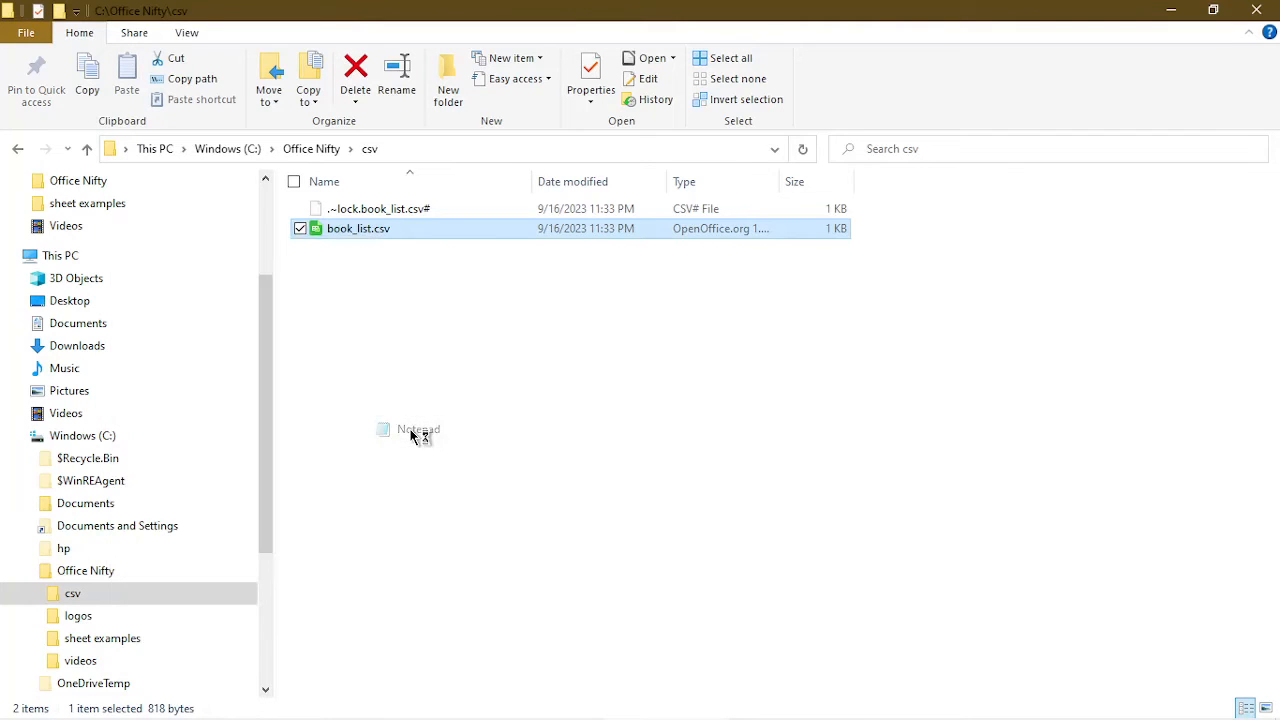
{"action": "double_click", "coordinate": [410, 428]}
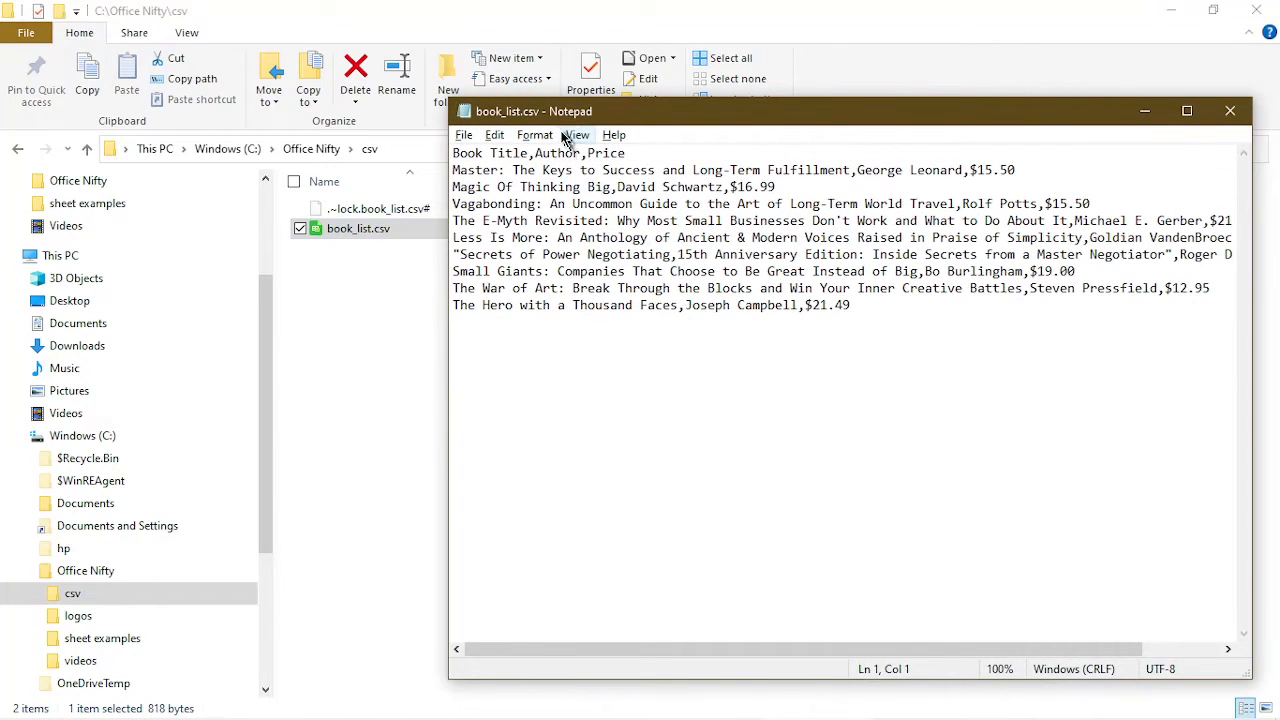
{"action": "left_click", "coordinate": [1186, 110]}
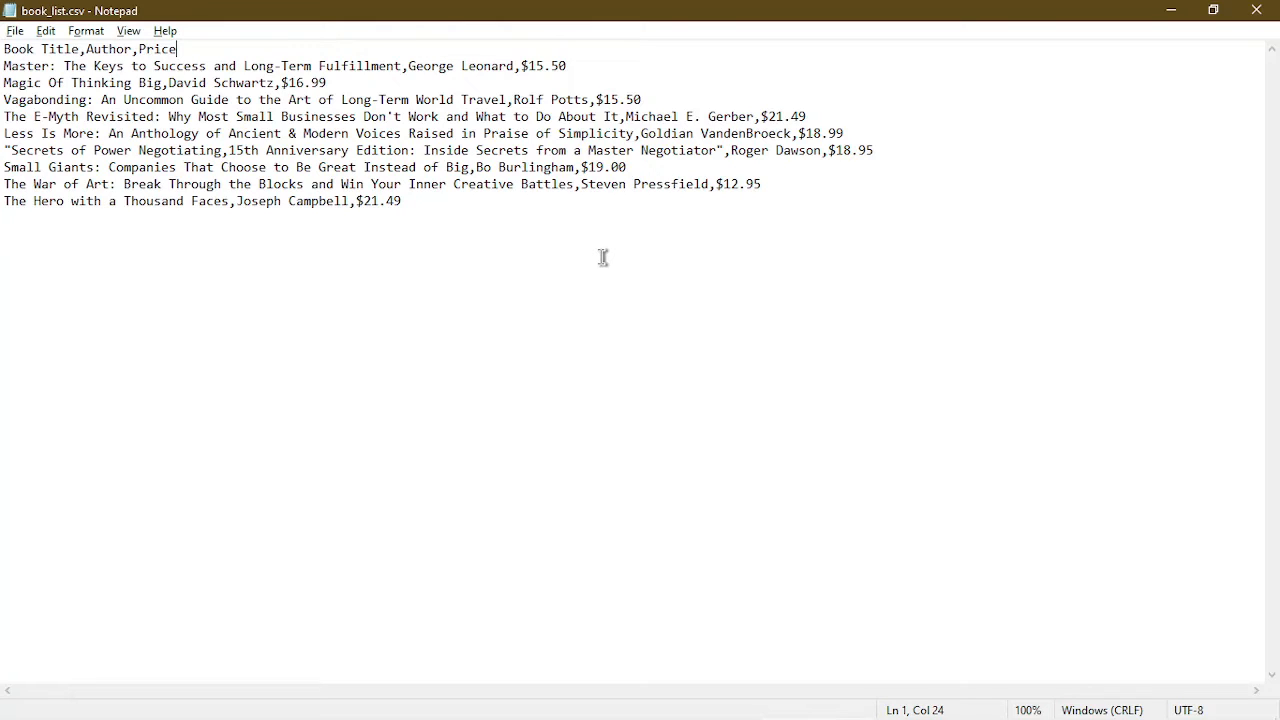
{"action": "mouse_move", "coordinate": [1104, 76]}
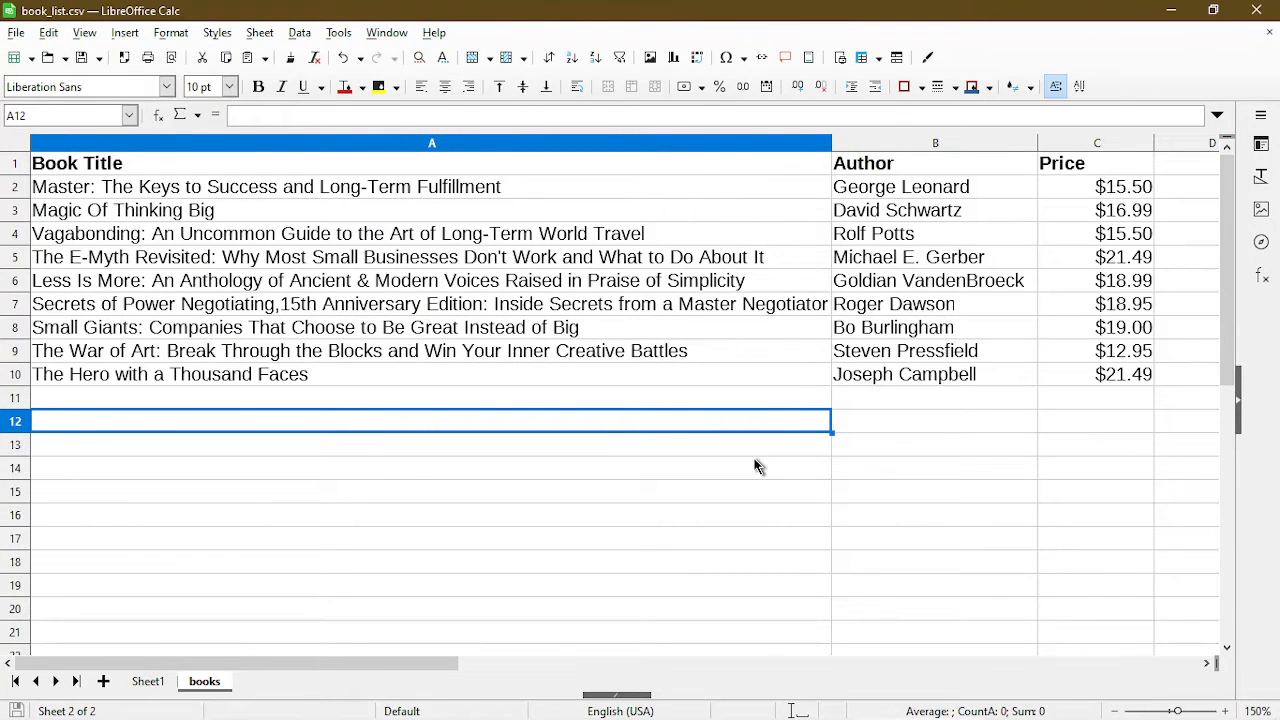
{"action": "mouse_move", "coordinate": [810, 432]}
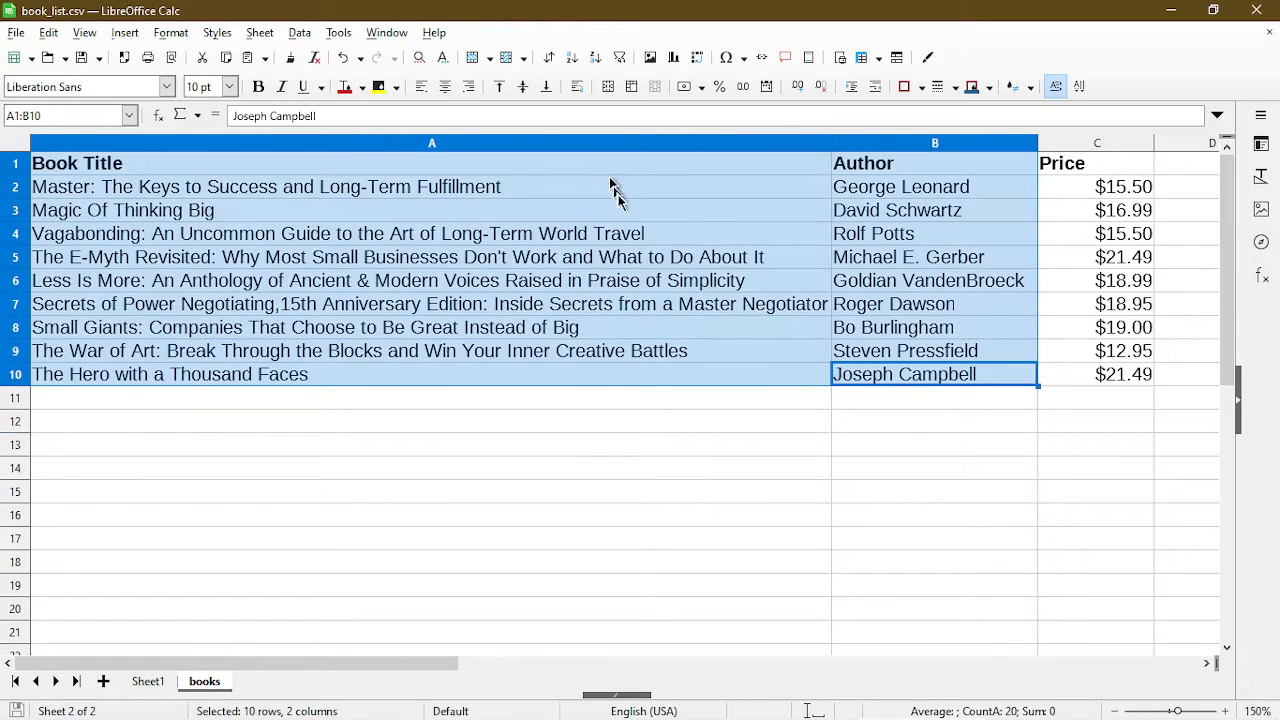
{"action": "mouse_move", "coordinate": [670, 524]}
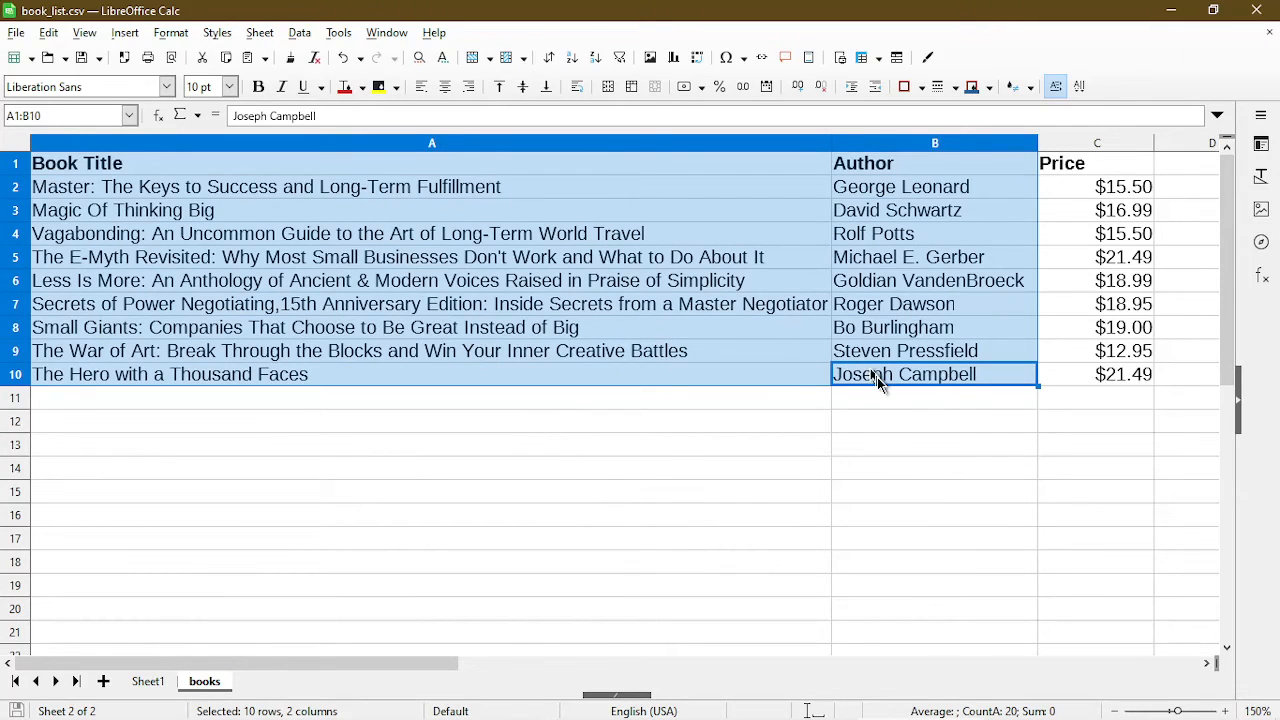
{"action": "mouse_move", "coordinate": [724, 480]}
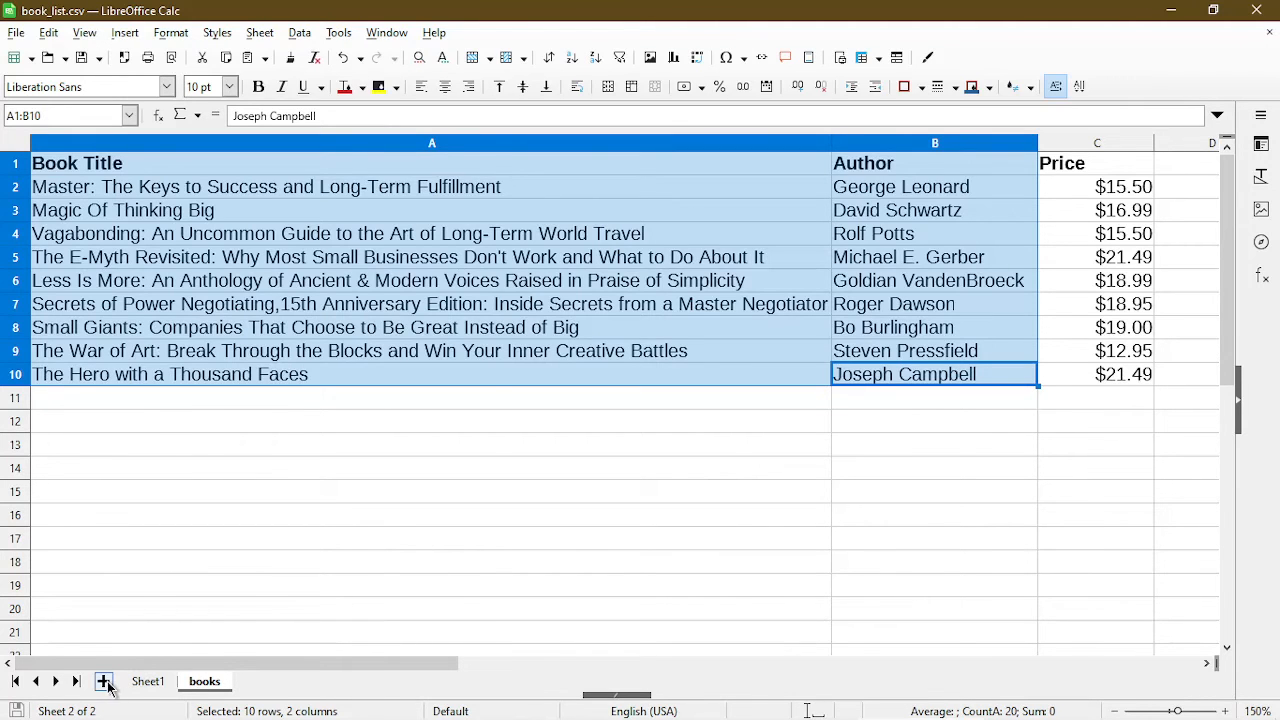
- Insert Sheet3, paste the copied titles and authors, and widen column A to fit
{"action": "left_click", "coordinate": [104, 680]}
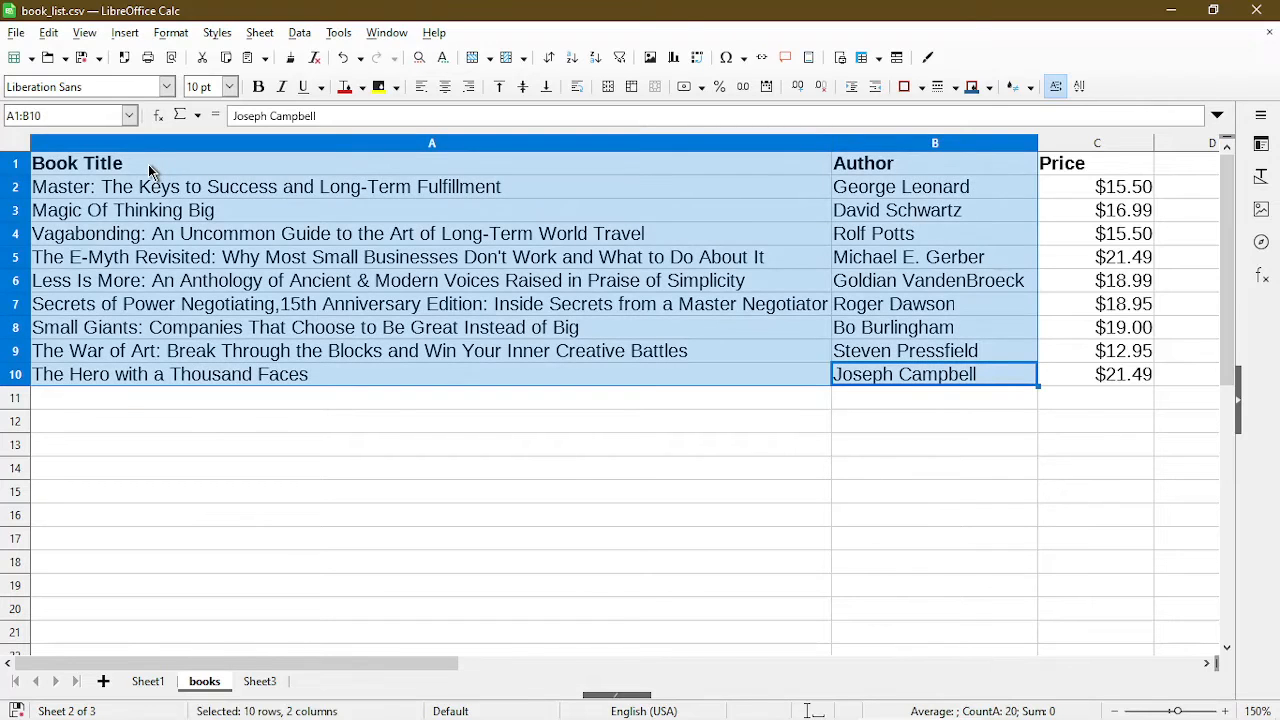
{"action": "left_click", "coordinate": [260, 680]}
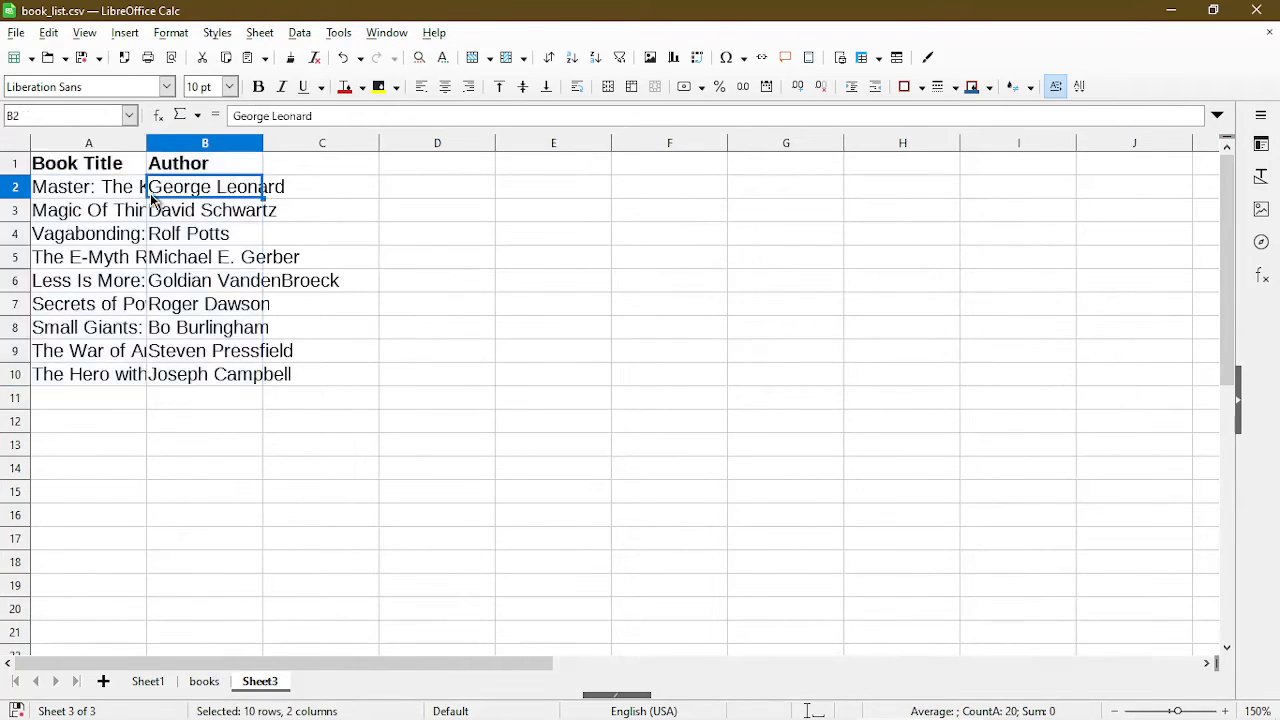
{"action": "left_click", "coordinate": [204, 188]}
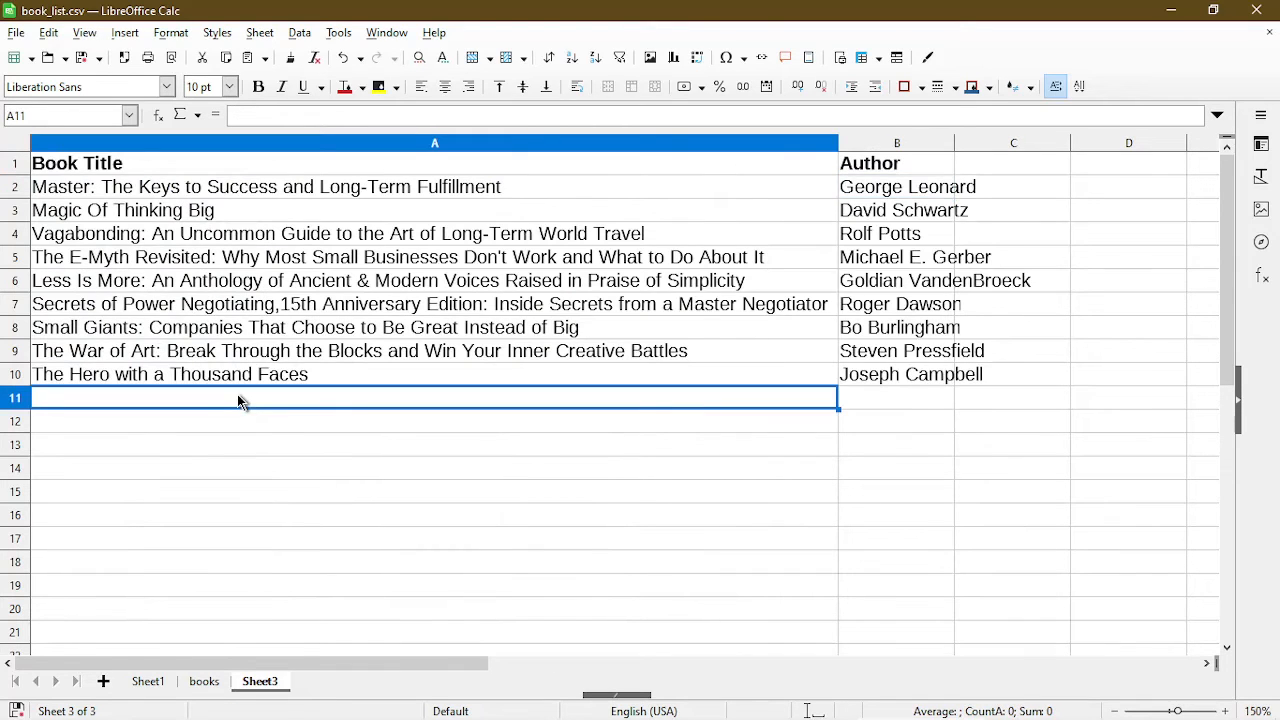
{"action": "left_click", "coordinate": [16, 32]}
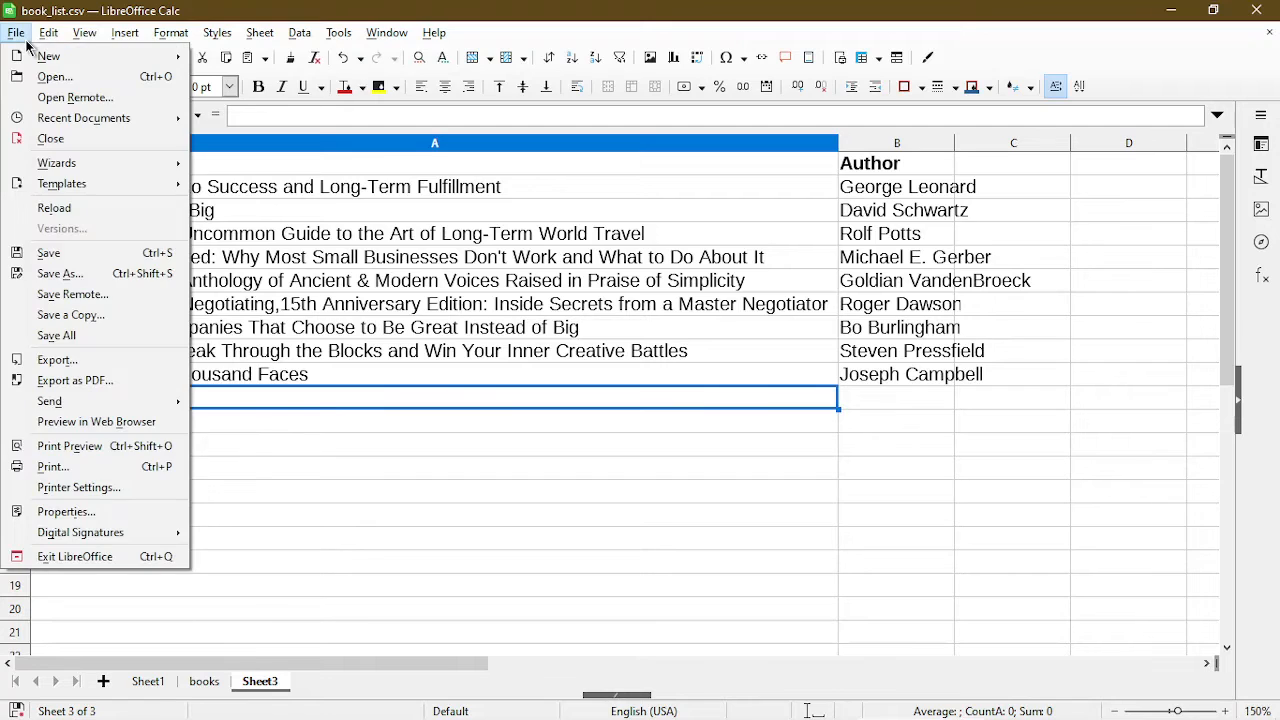
{"action": "mouse_move", "coordinate": [60, 272]}
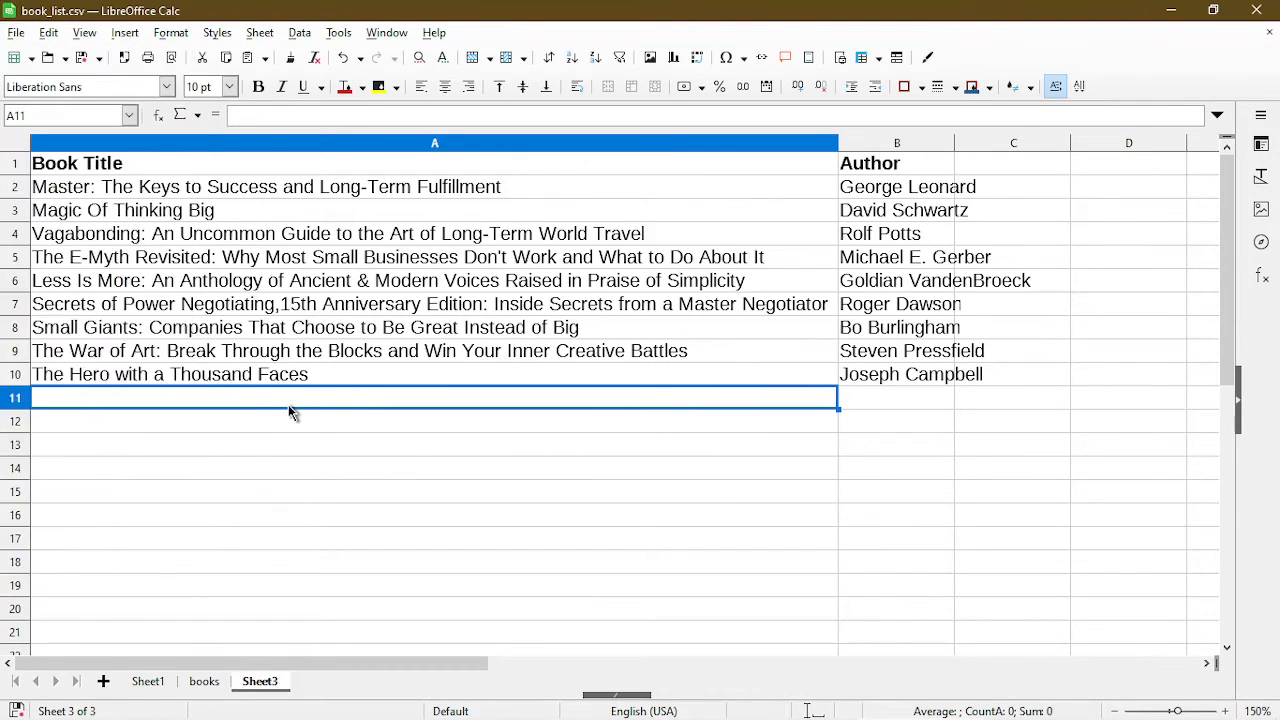
{"action": "mouse_move", "coordinate": [284, 430]}
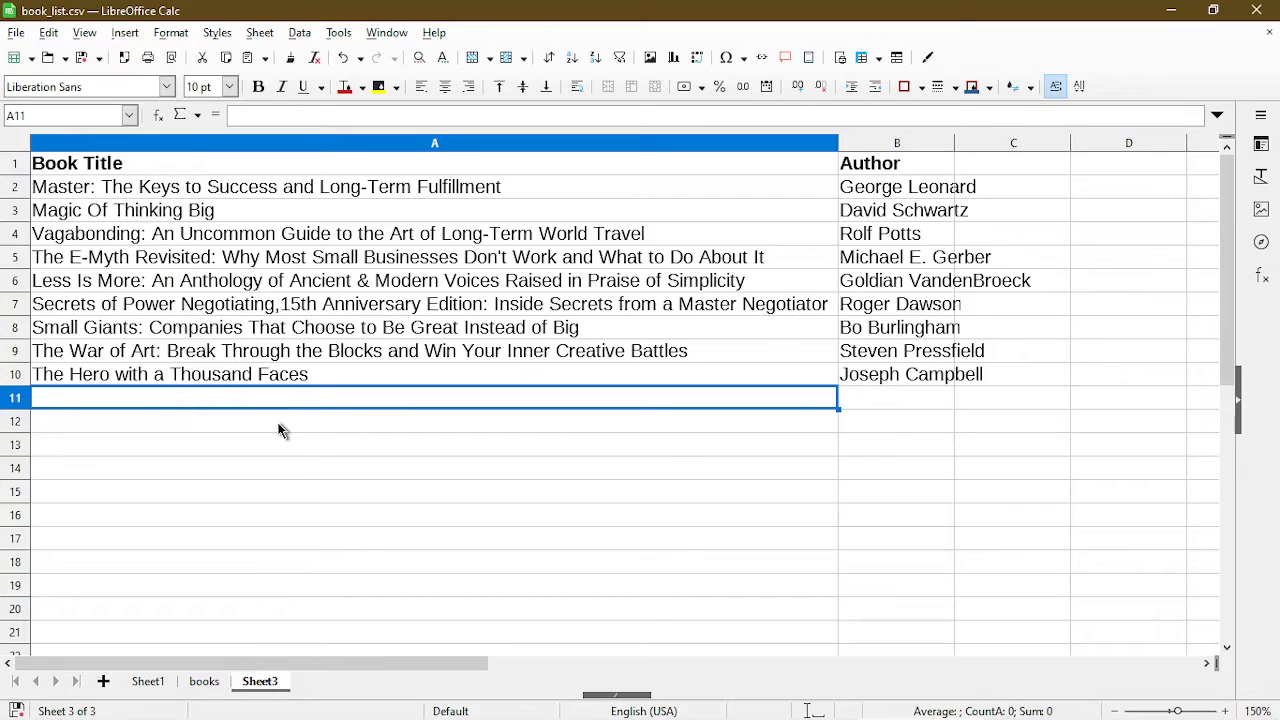
- On the books sheet, enter =CONCATENATE(A2,",",B2) in A12 joining the first title and author
{"action": "left_click", "coordinate": [204, 680]}
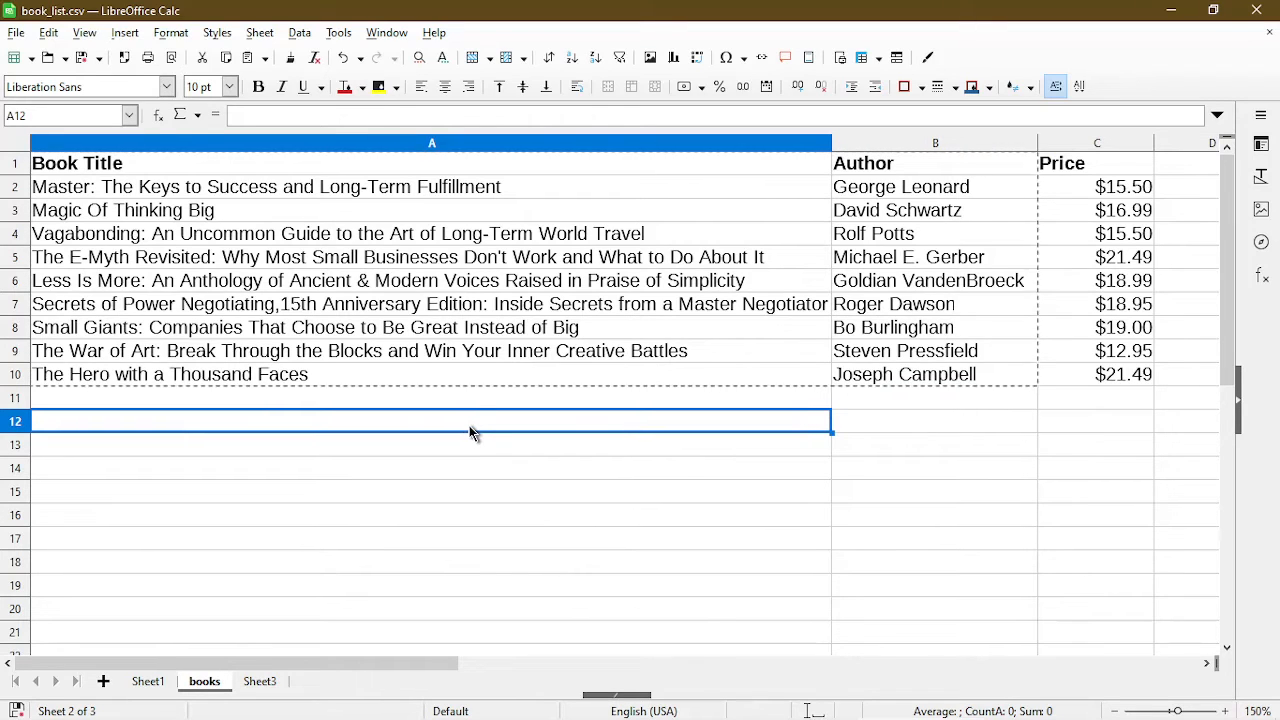
{"action": "type", "text": "=conca"}
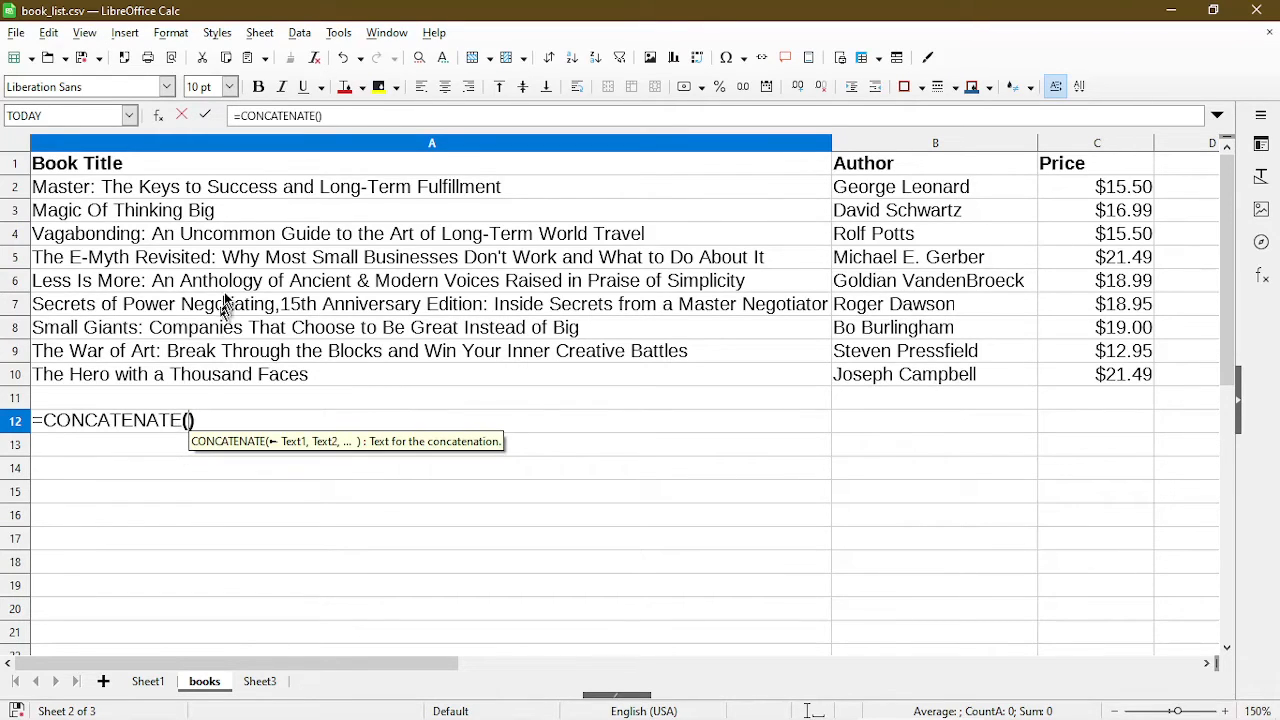
{"action": "mouse_move", "coordinate": [284, 198]}
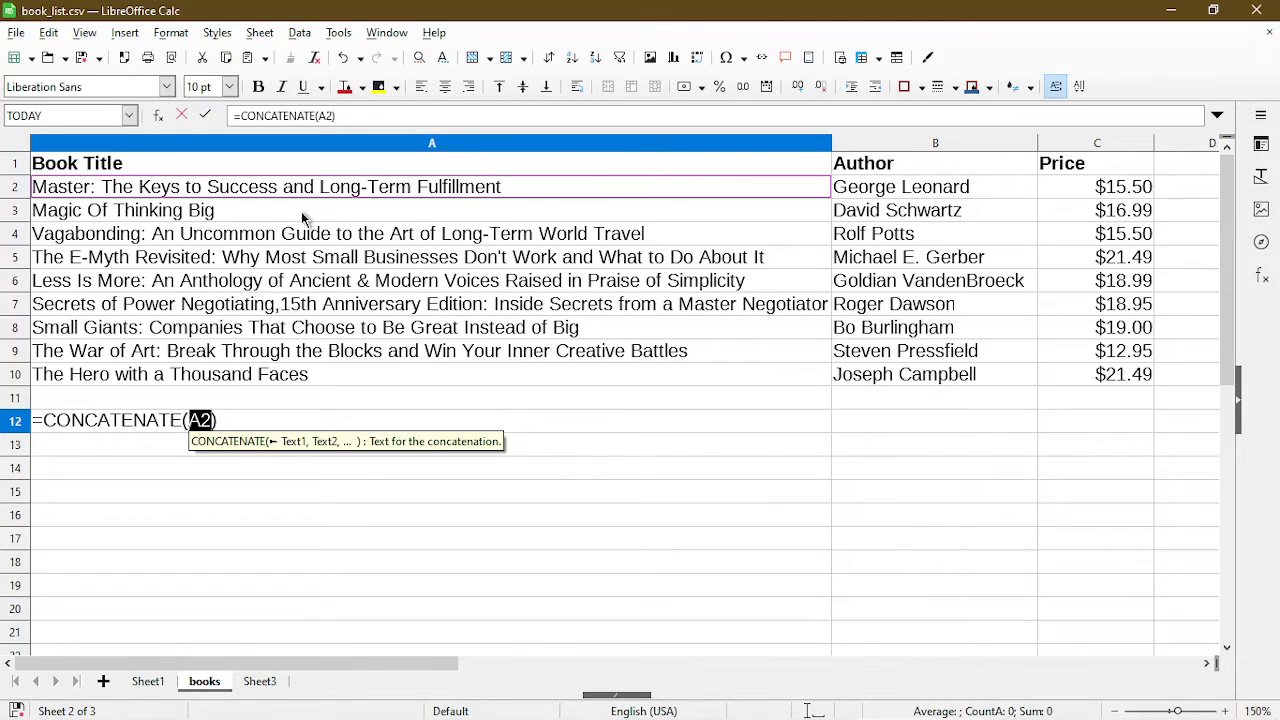
{"action": "type", "text": ","}
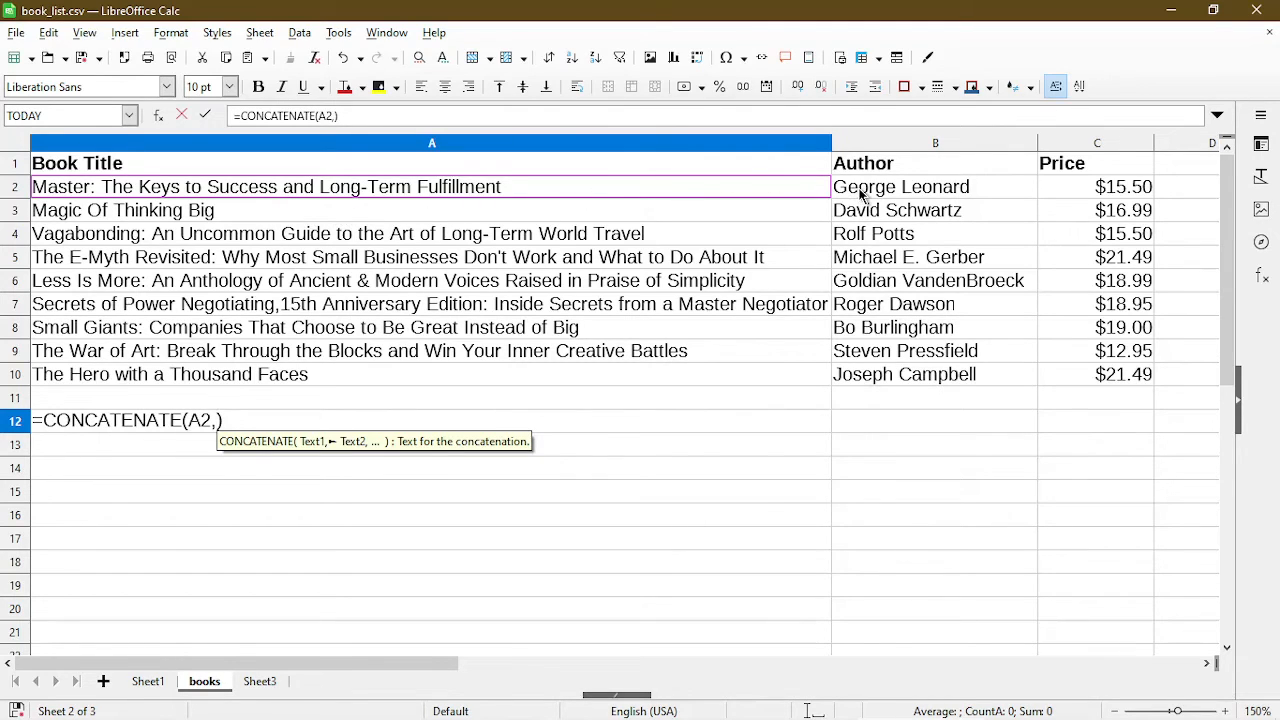
{"action": "left_click", "coordinate": [900, 186]}
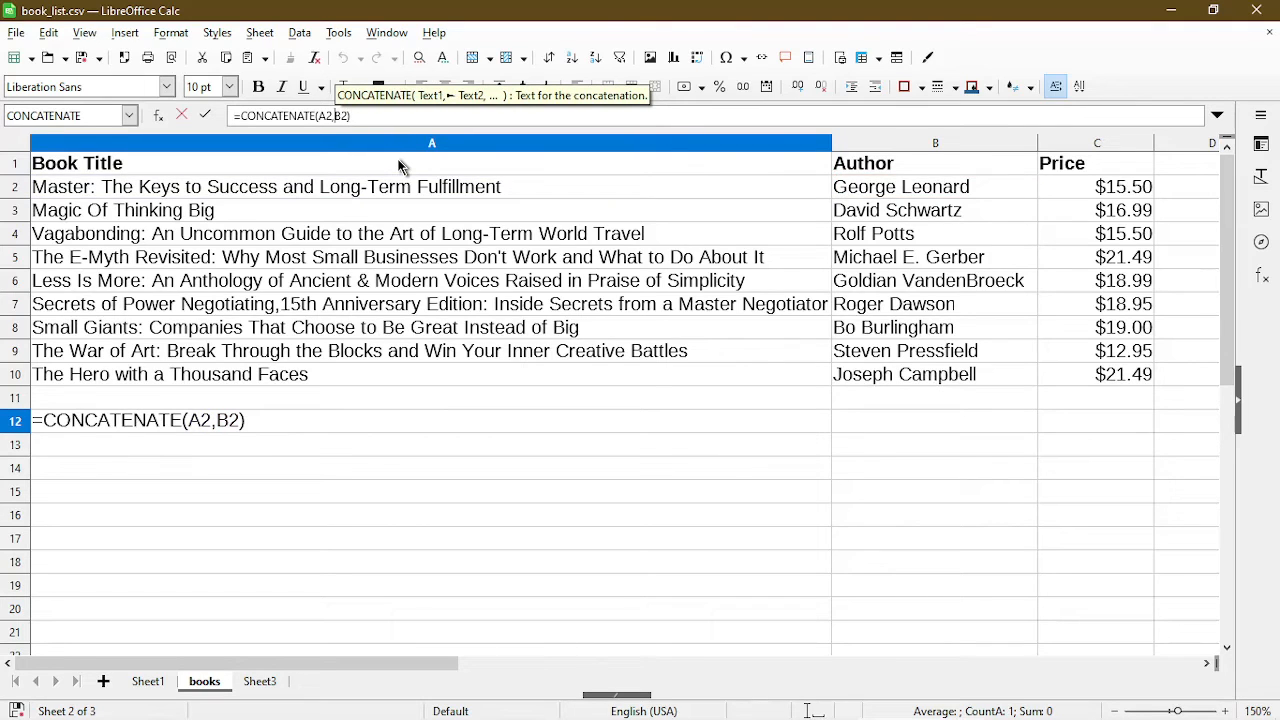
{"action": "type", "text": ",\"\""}
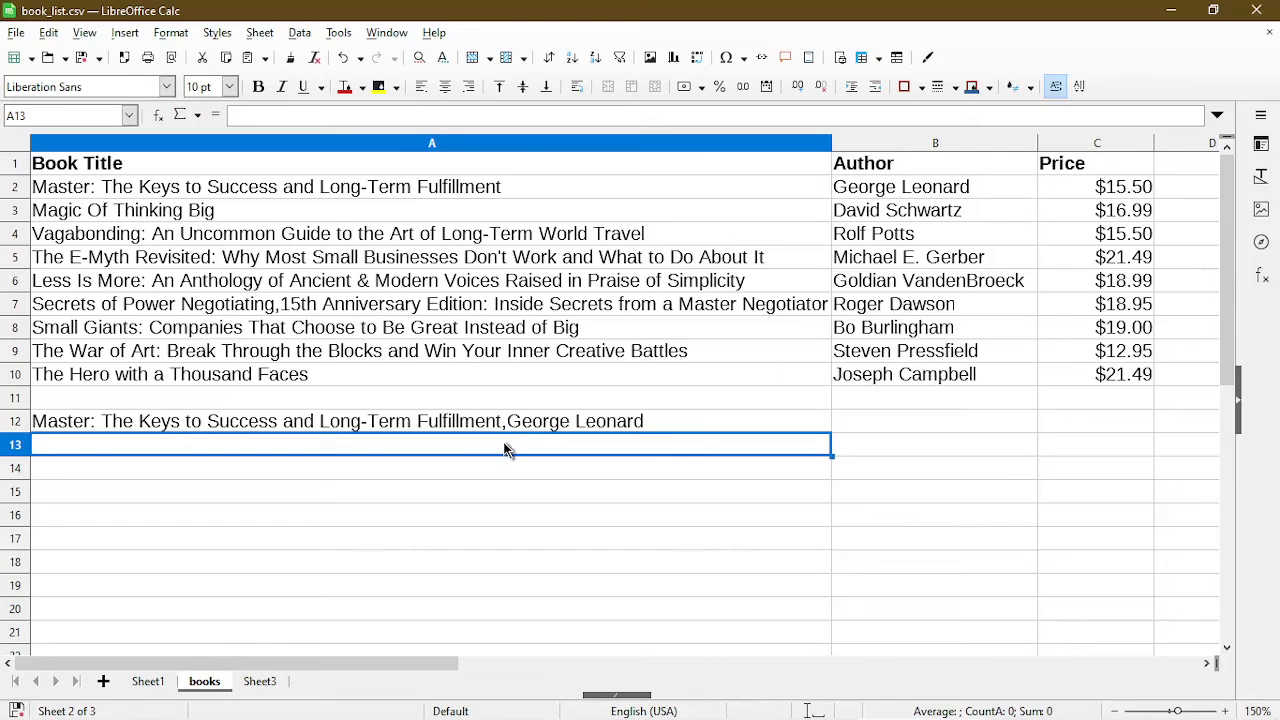
- Fill the joining formula from A12 down through A20 for all nine books
{"action": "left_click", "coordinate": [430, 420]}
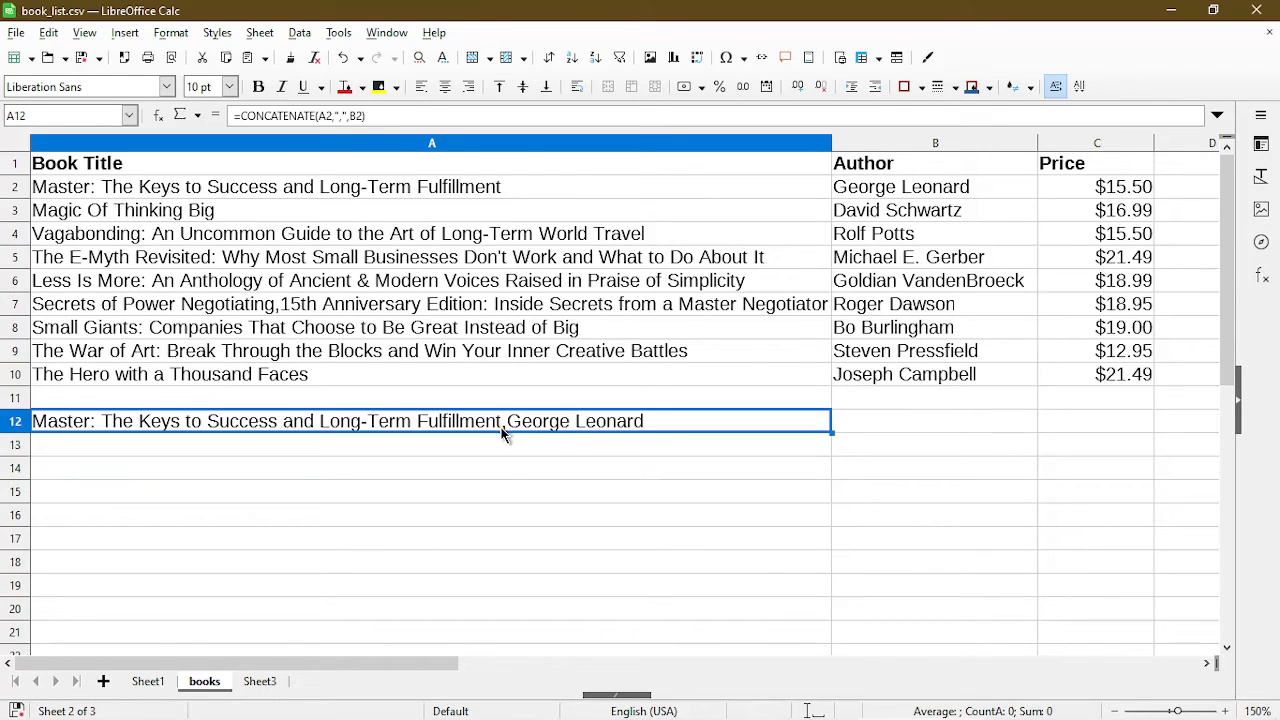
{"action": "left_click_drag", "start_coordinate": [504, 432], "coordinate": [730, 608]}
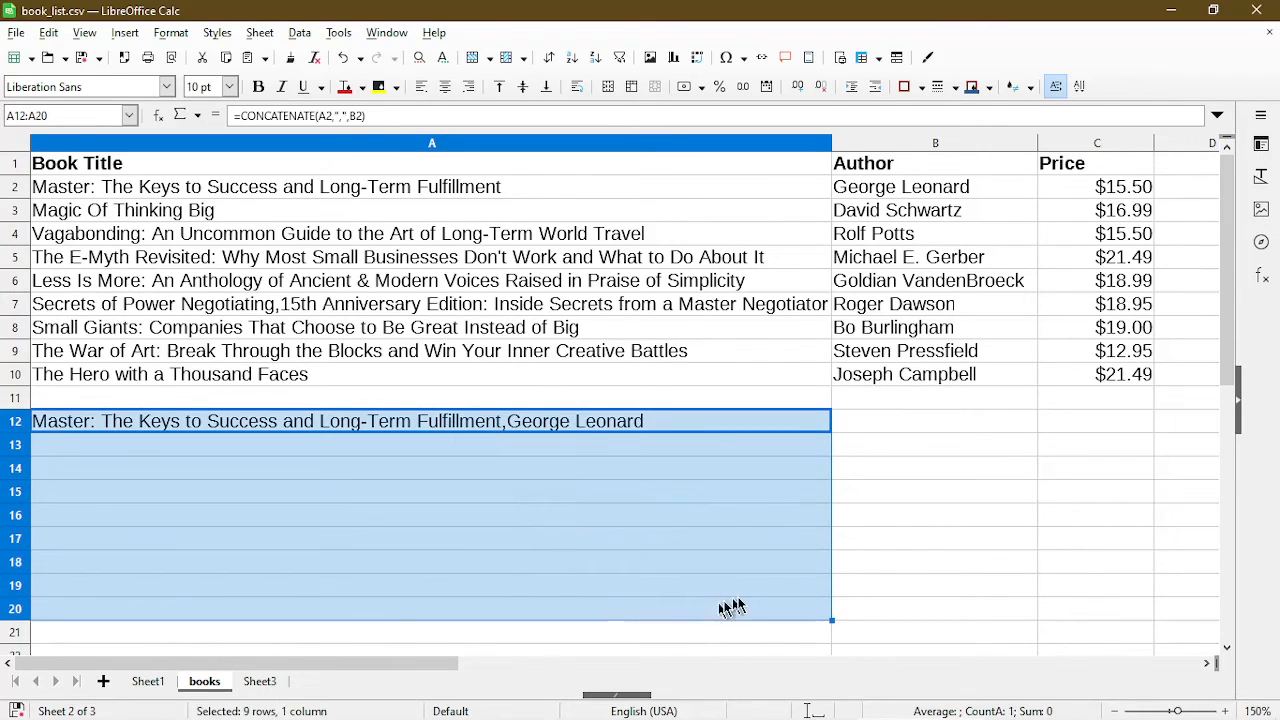
{"action": "mouse_move", "coordinate": [744, 600]}
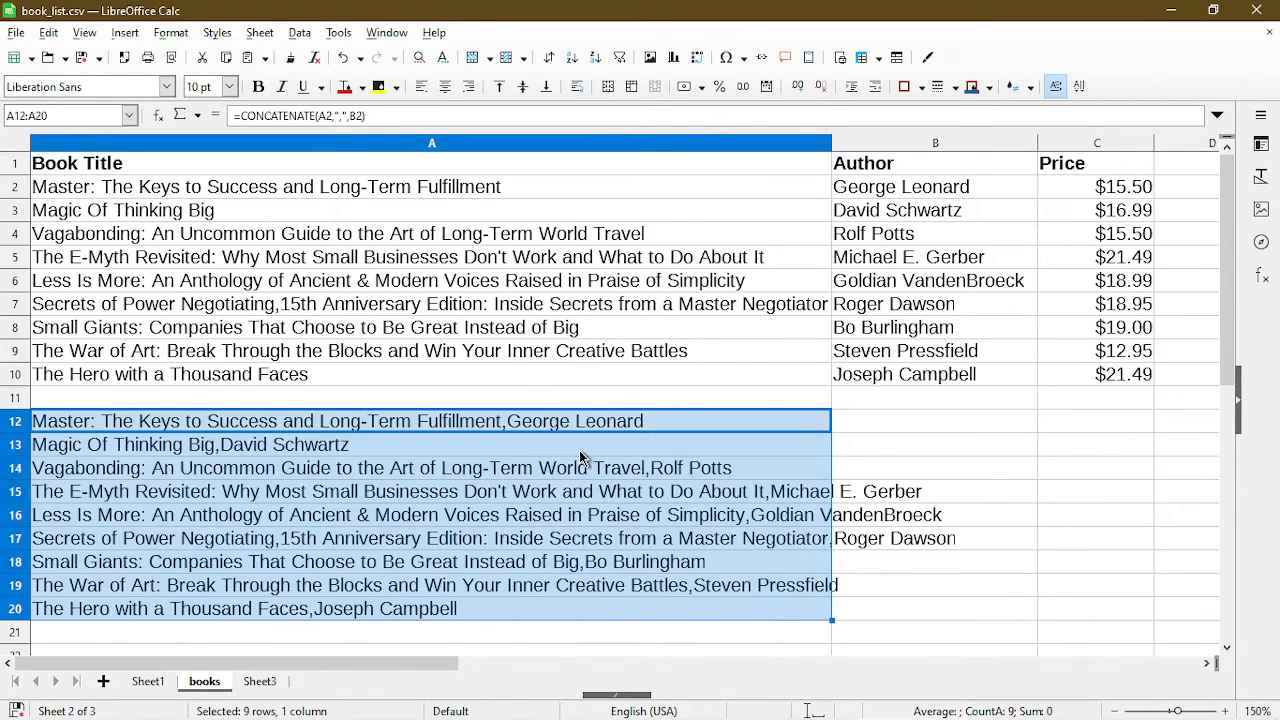
{"action": "left_click", "coordinate": [188, 444]}
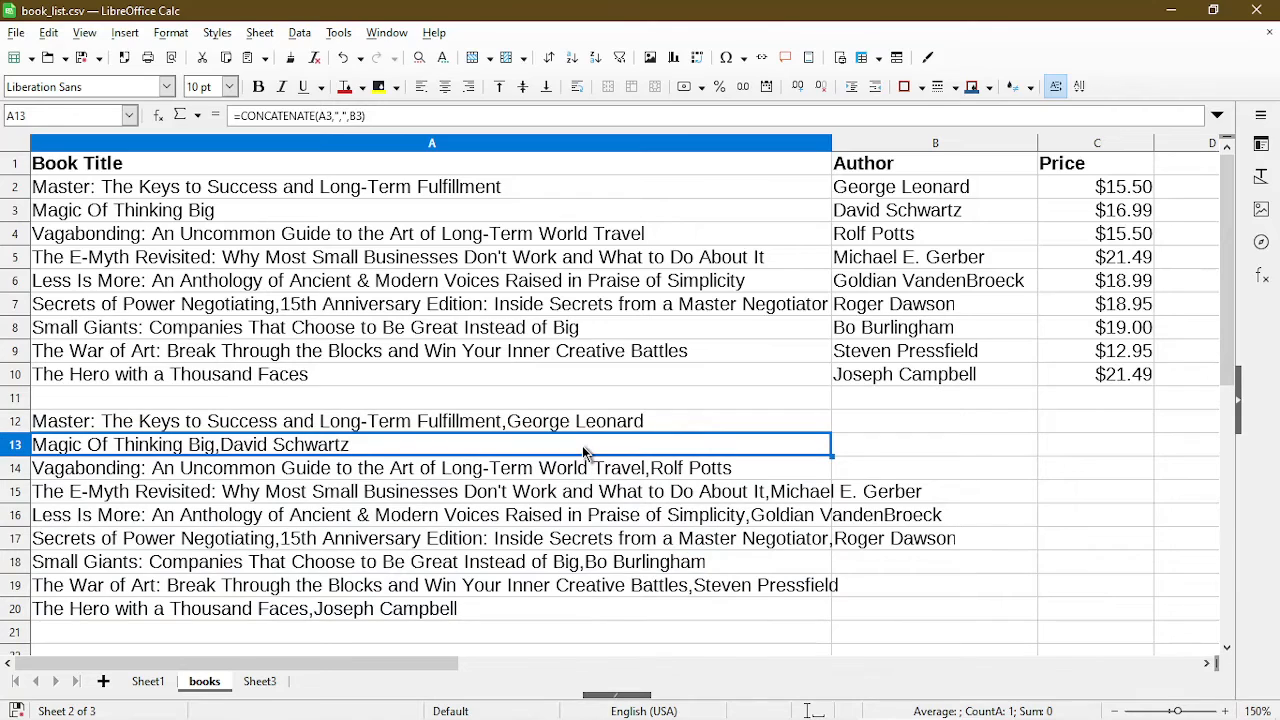
{"action": "mouse_move", "coordinate": [590, 496]}
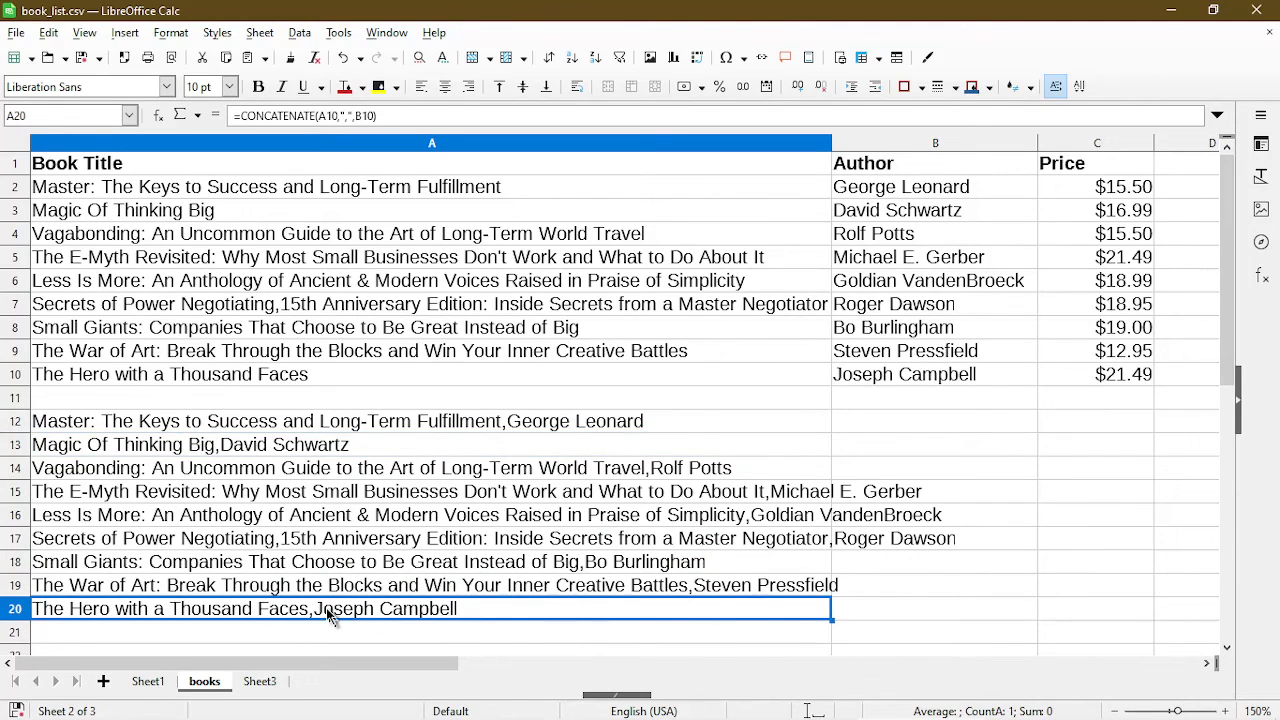
{"action": "mouse_move", "coordinate": [322, 528]}
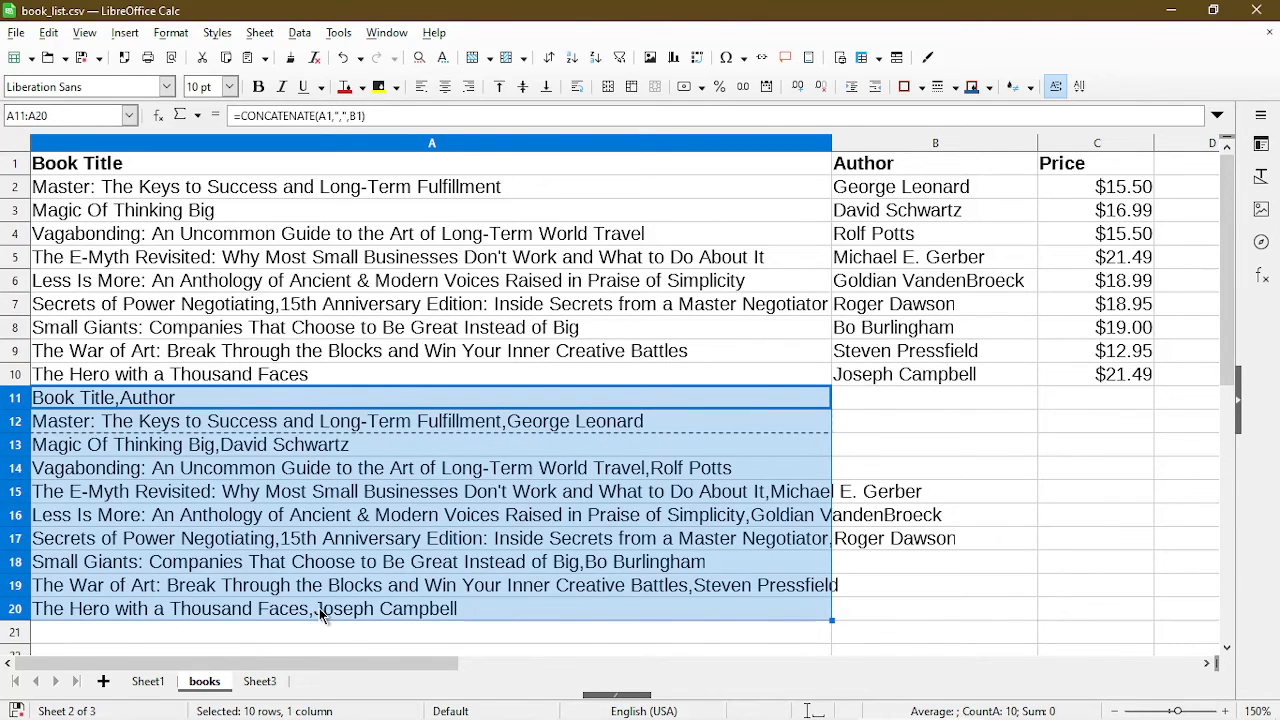
- Paste the joined rows into Notepad and save them as selection_csv.txt in the csv folder
{"action": "key", "text": "ctrl+c"}
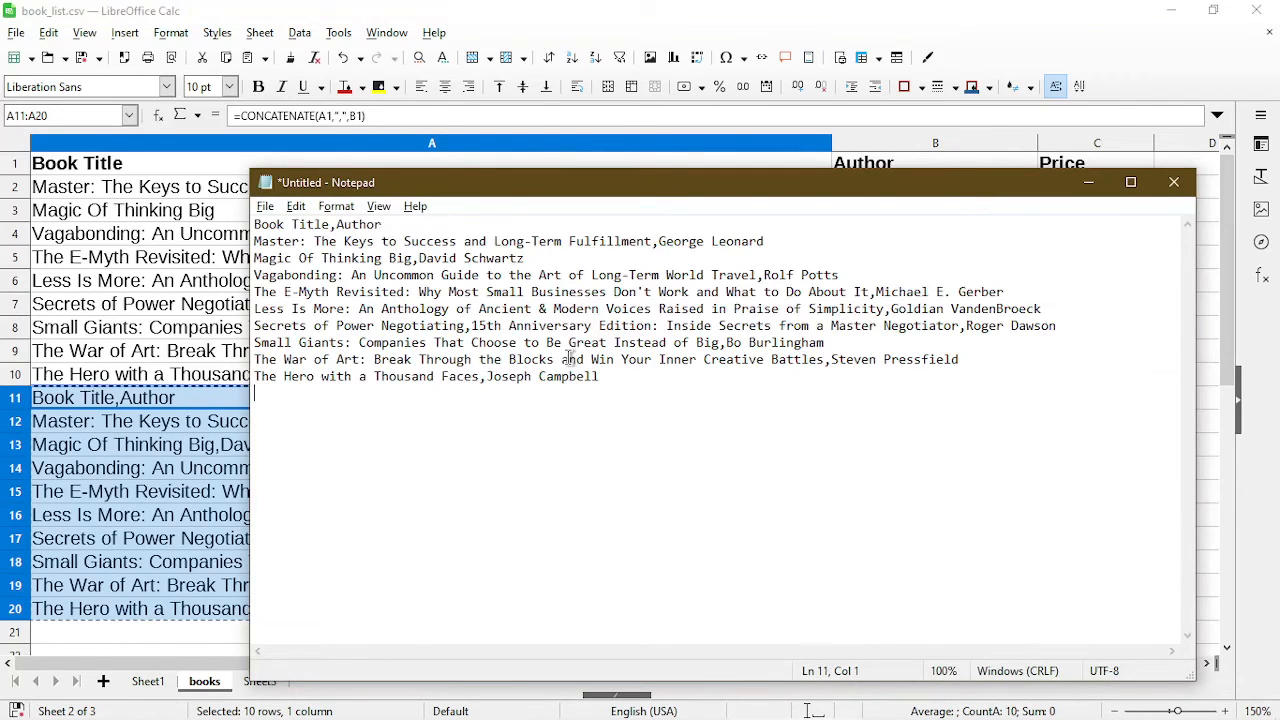
{"action": "mouse_move", "coordinate": [726, 436]}
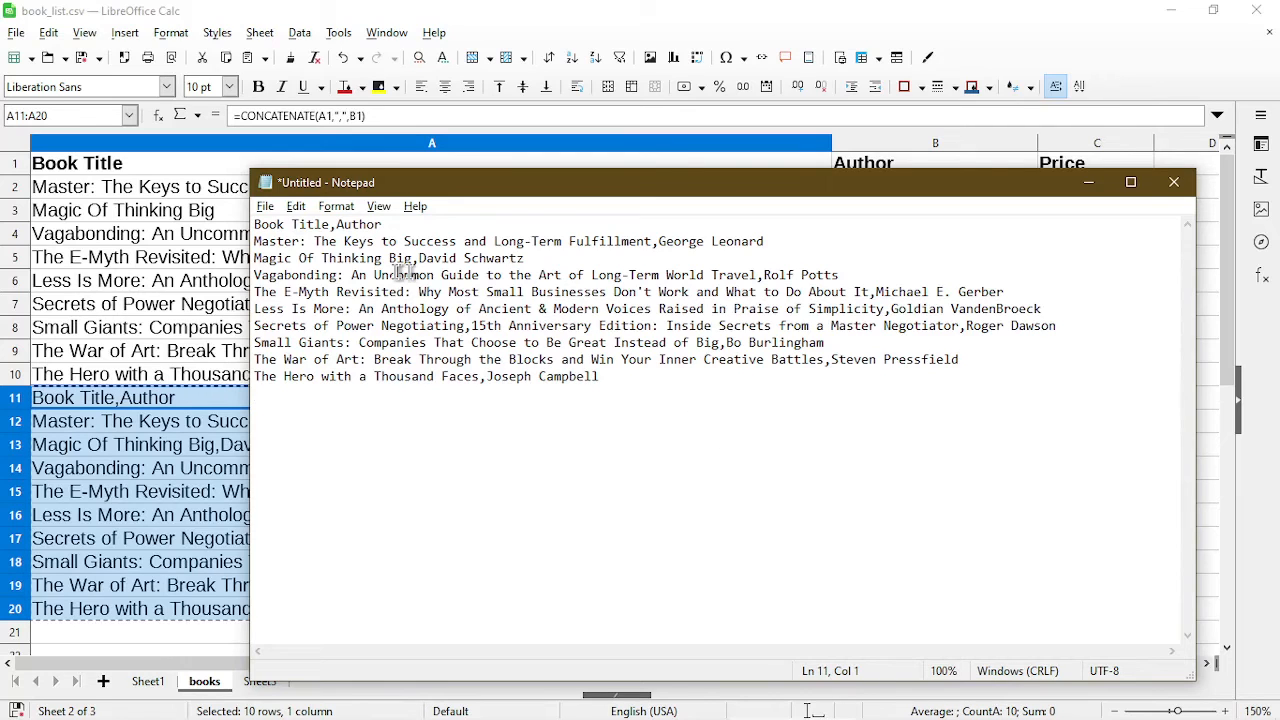
{"action": "left_click", "coordinate": [264, 206]}
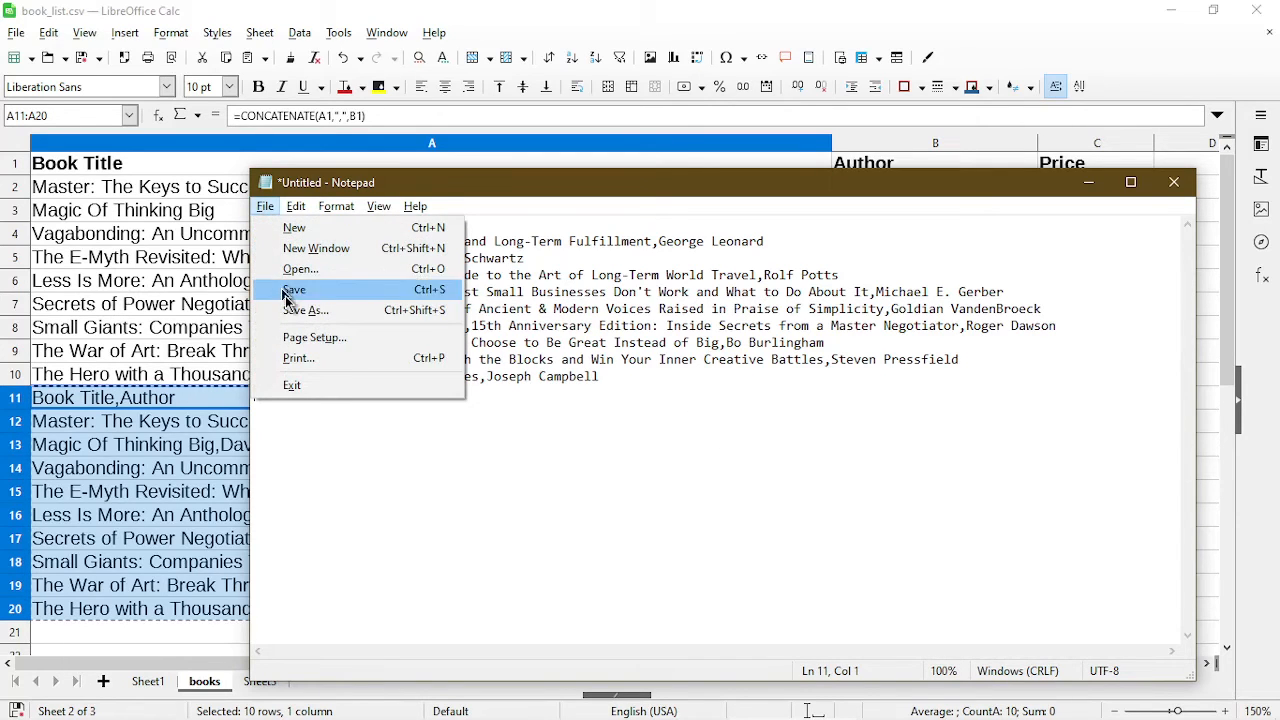
{"action": "left_click", "coordinate": [294, 288]}
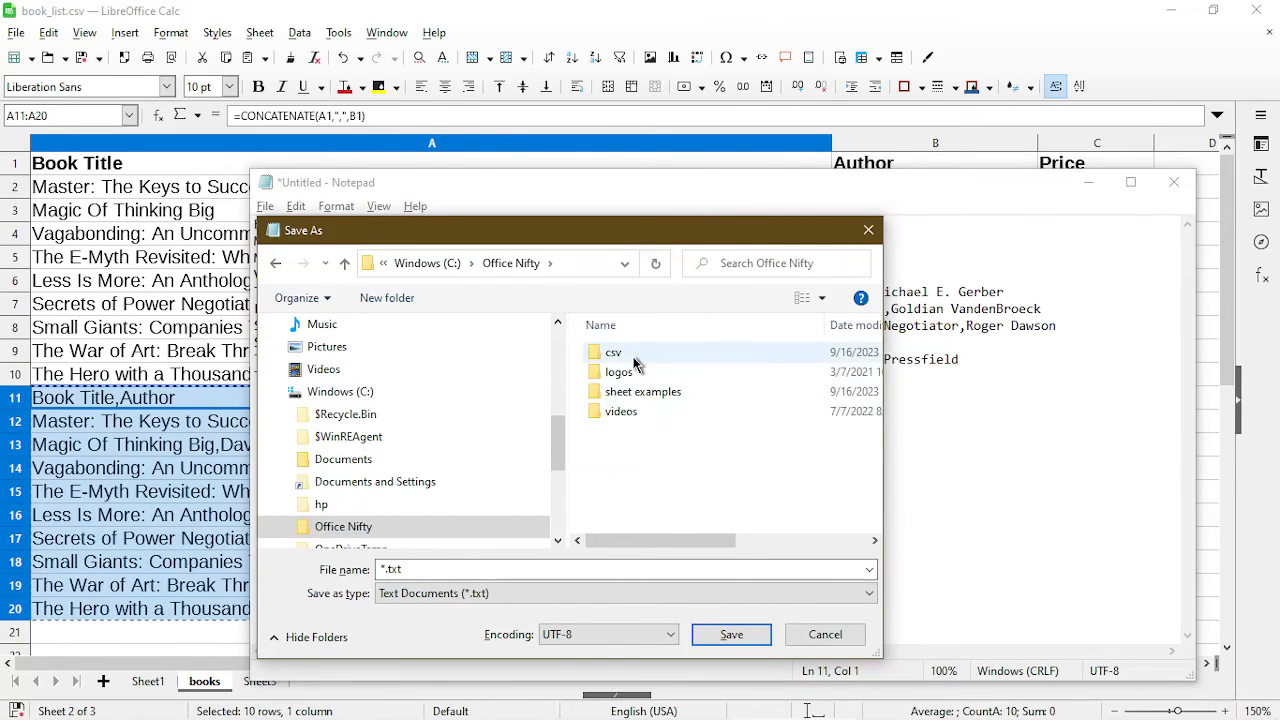
{"action": "double_click", "coordinate": [612, 352]}
{"action": "type", "text": "selection_"}
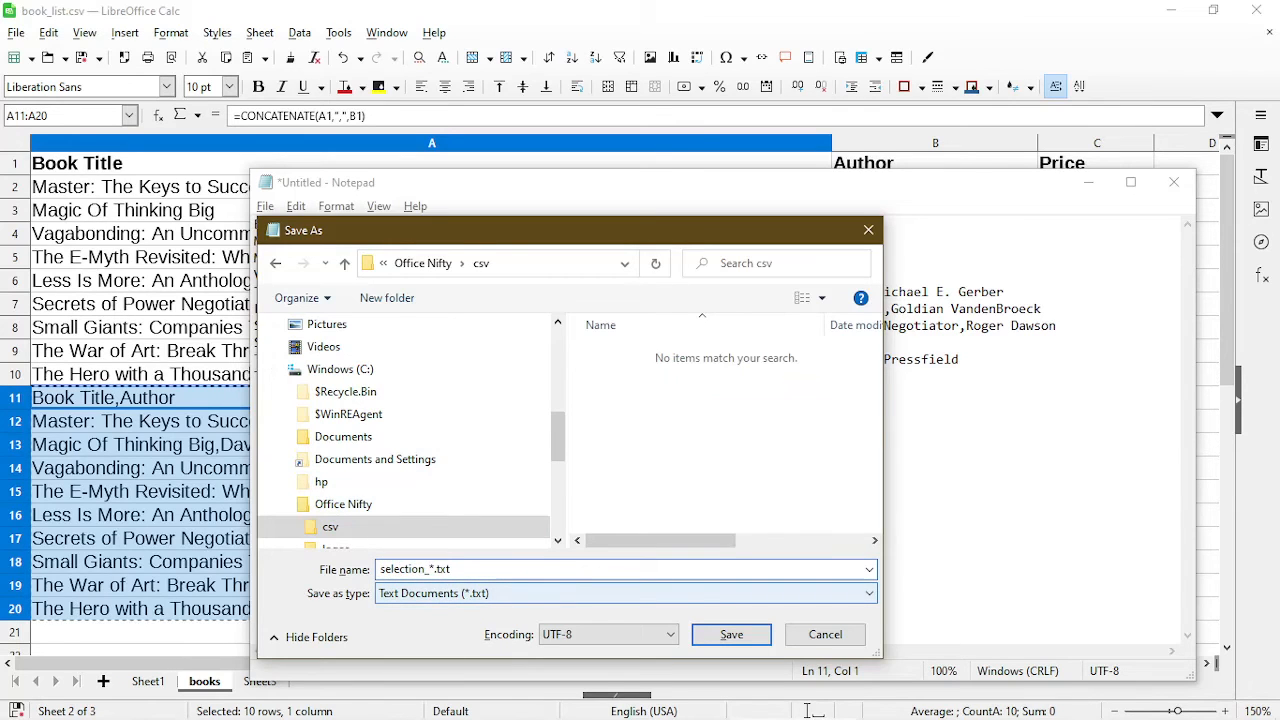
{"action": "left_click", "coordinate": [732, 634]}
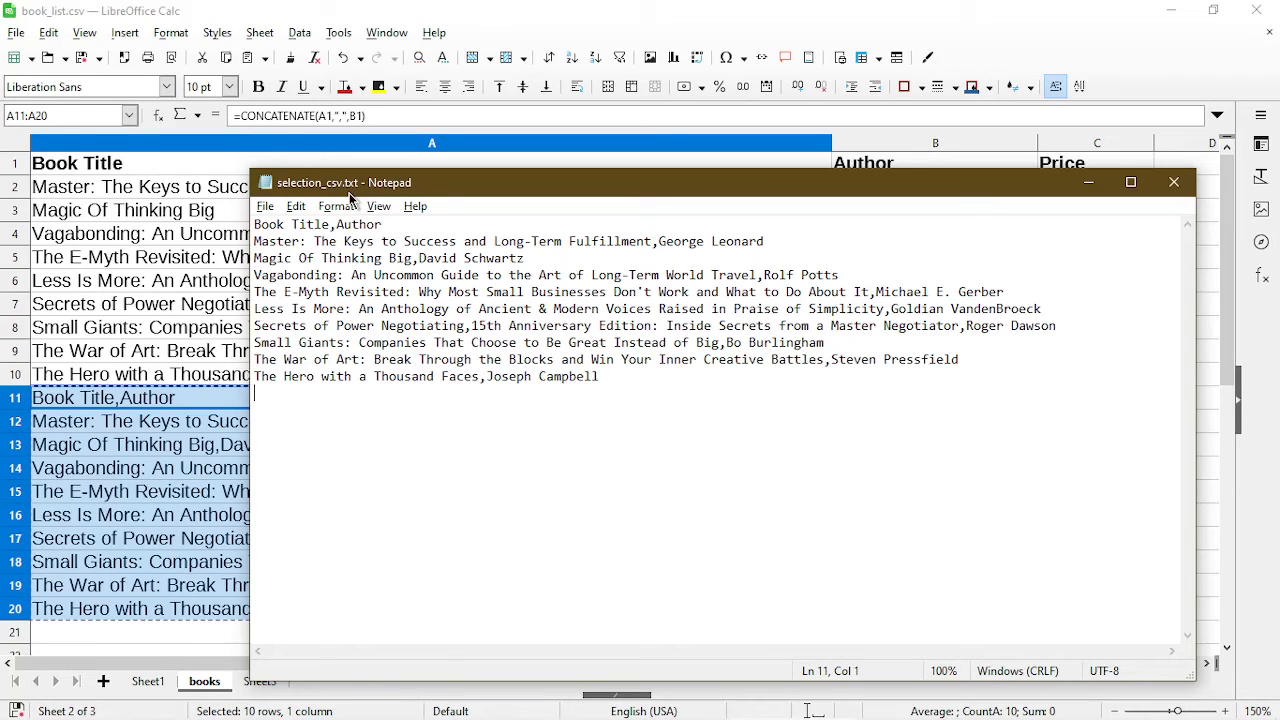
{"action": "mouse_move", "coordinate": [898, 256]}
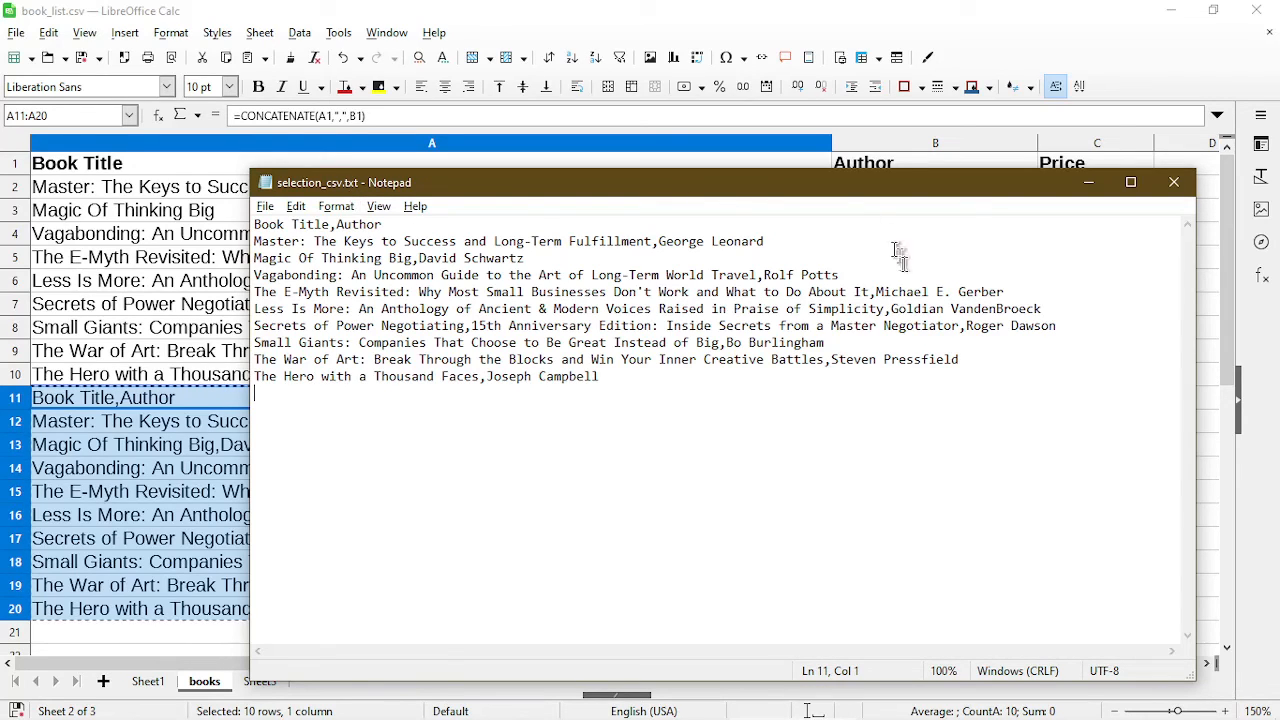
- Rename selection_csv.txt to selection.csv and accept the extension-change warning
{"action": "right_click", "coordinate": [360, 248]}
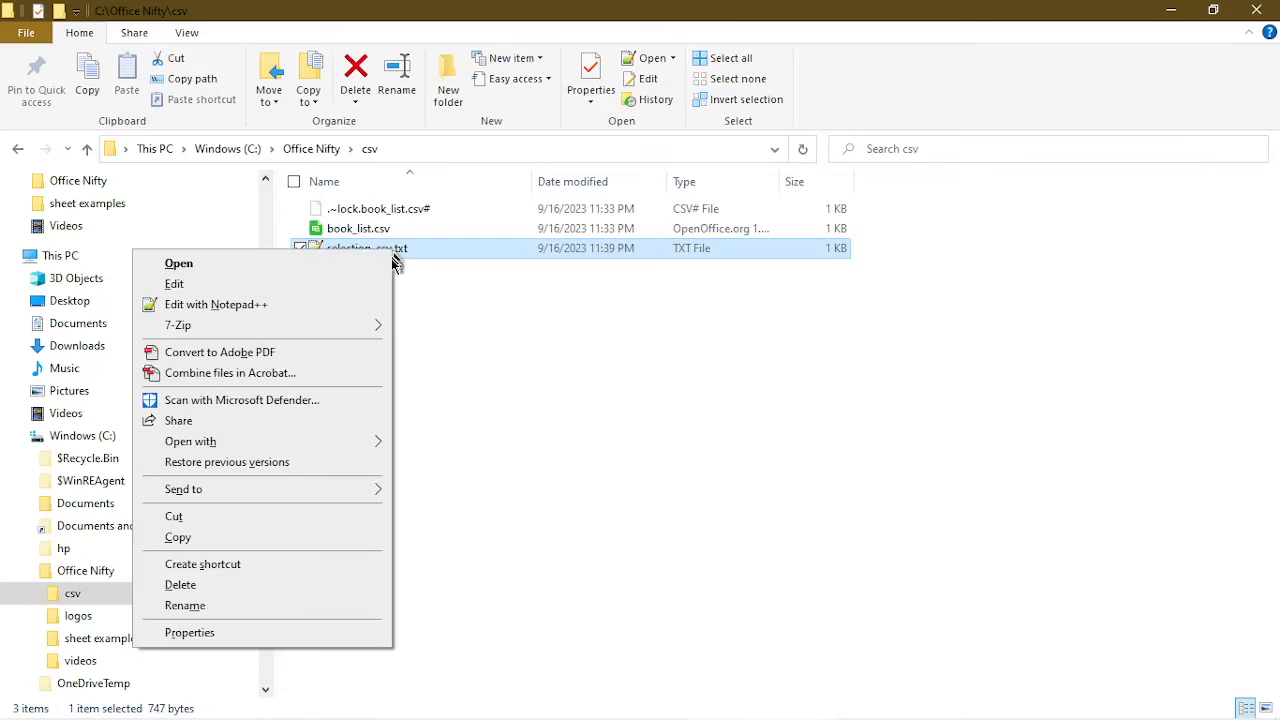
{"action": "left_click", "coordinate": [184, 604]}
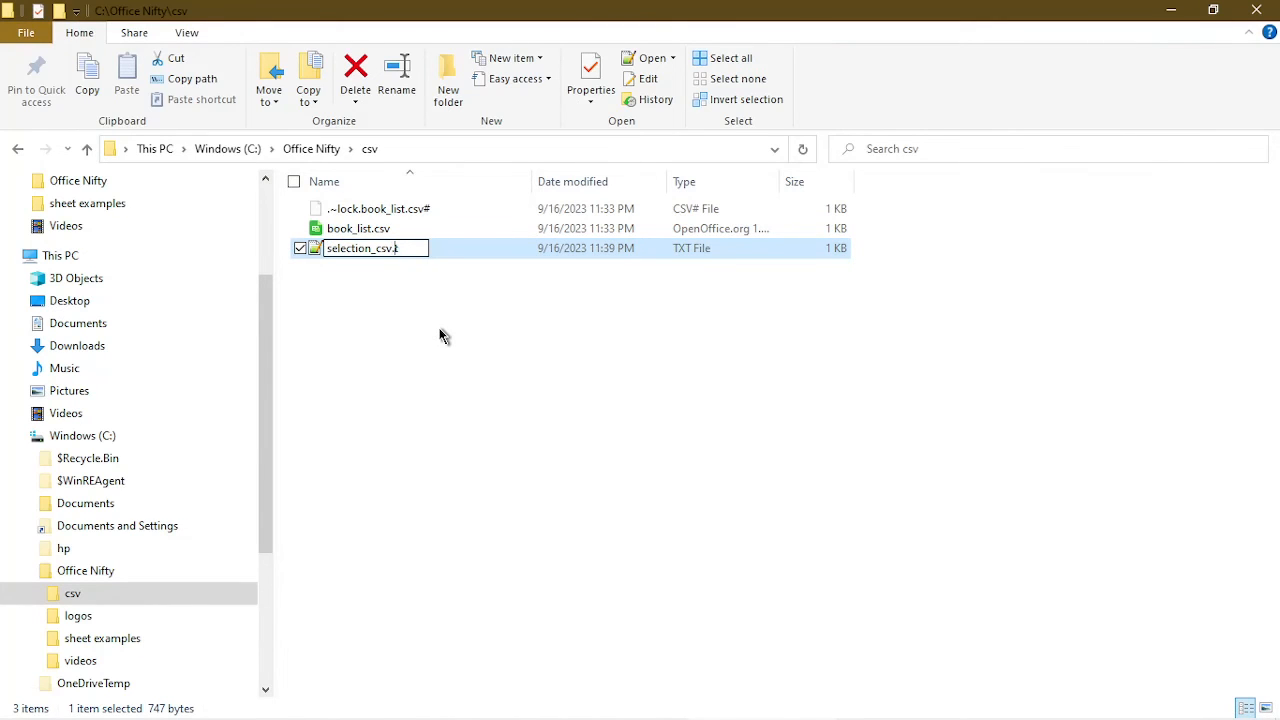
{"action": "type", "text": ".csv"}
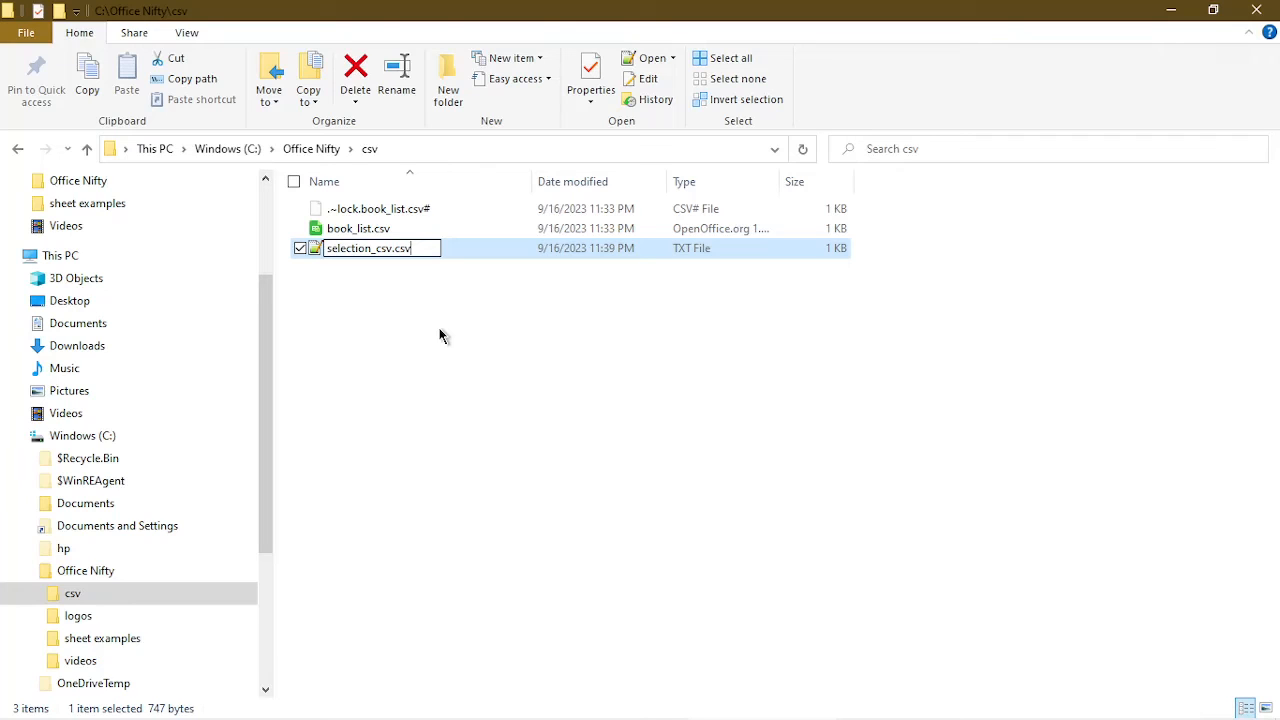
{"action": "mouse_move", "coordinate": [430, 320]}
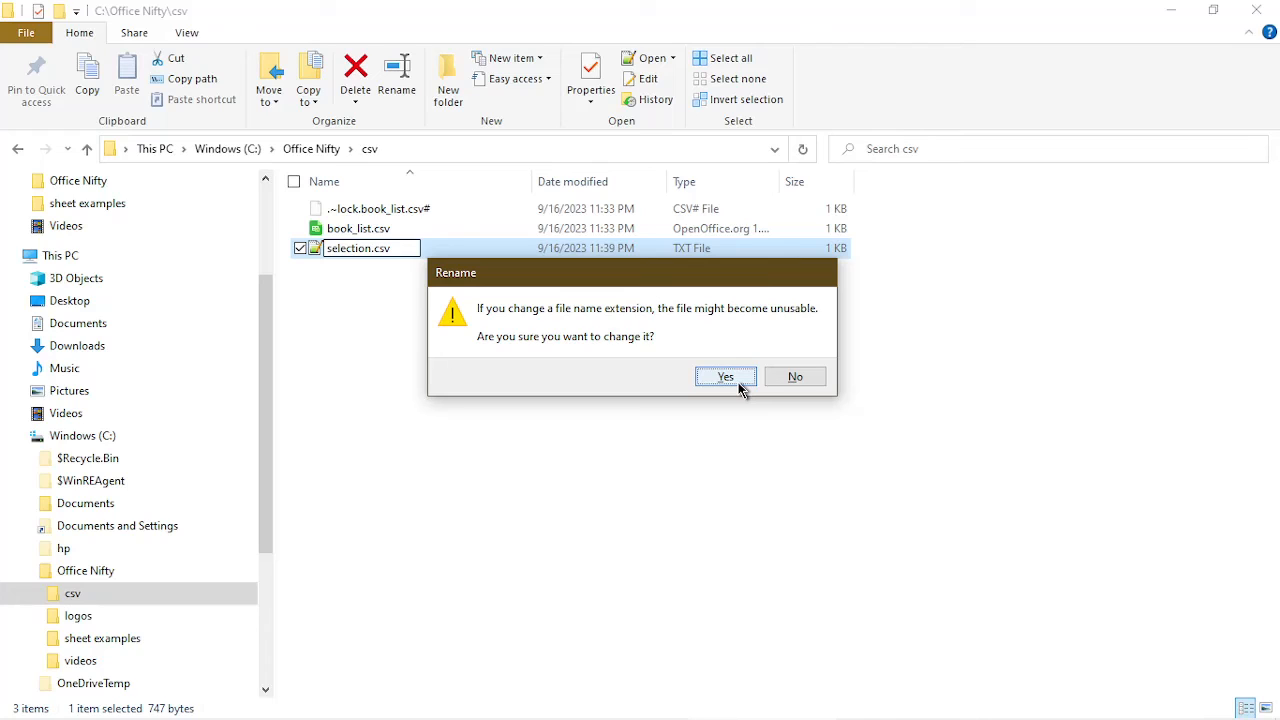
{"action": "left_click", "coordinate": [724, 376]}
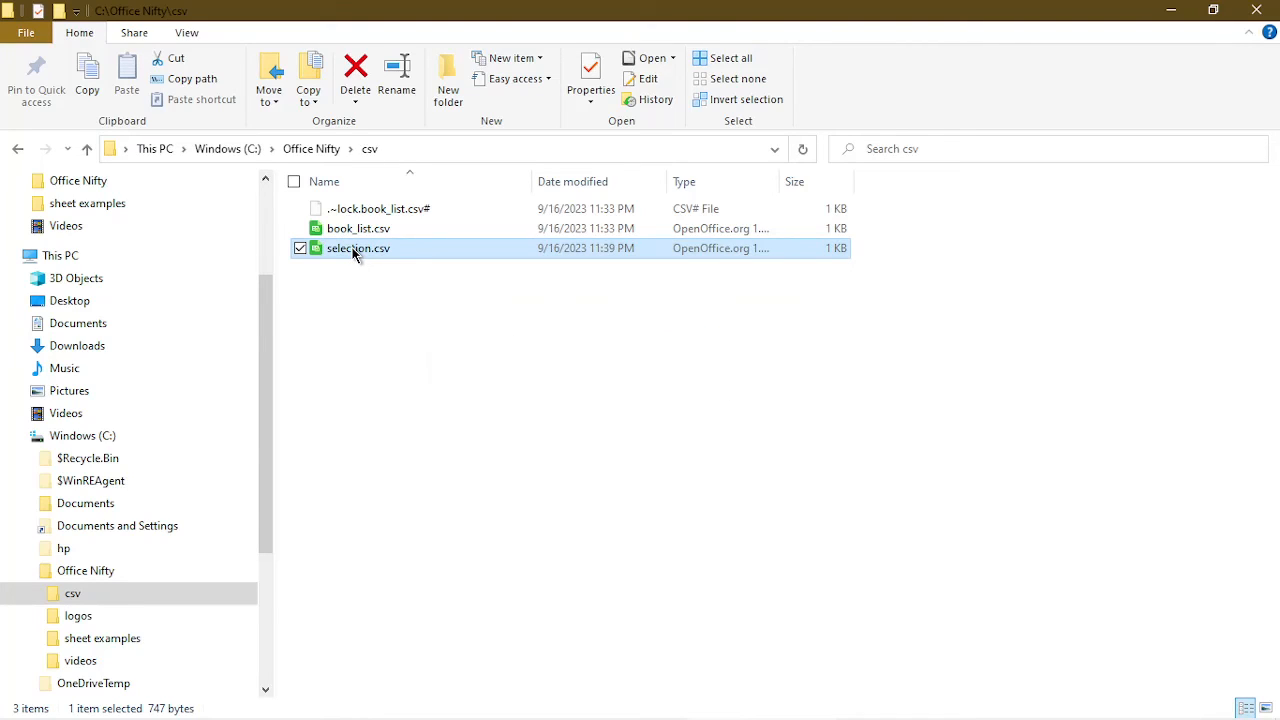
- Open selection.csv in Calc via Text Import with Comma as separator, titles and authors in two columns
{"action": "double_click", "coordinate": [358, 248]}
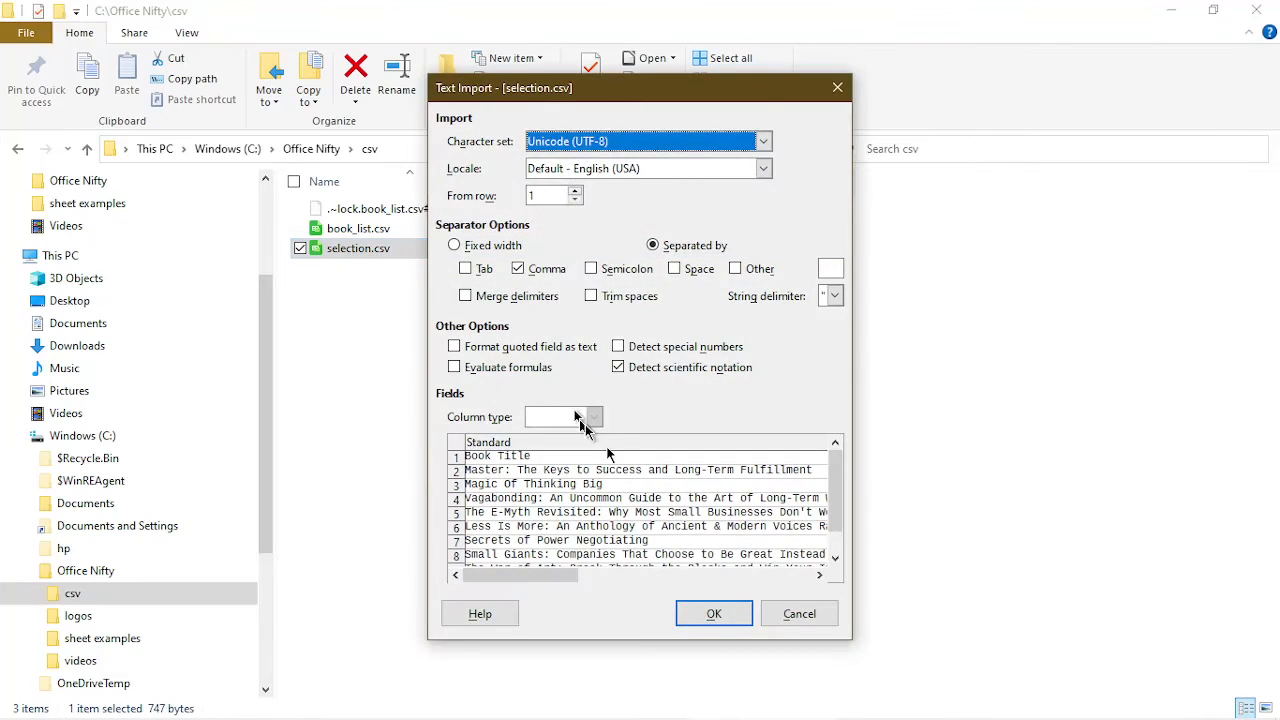
{"action": "left_click", "coordinate": [712, 612]}
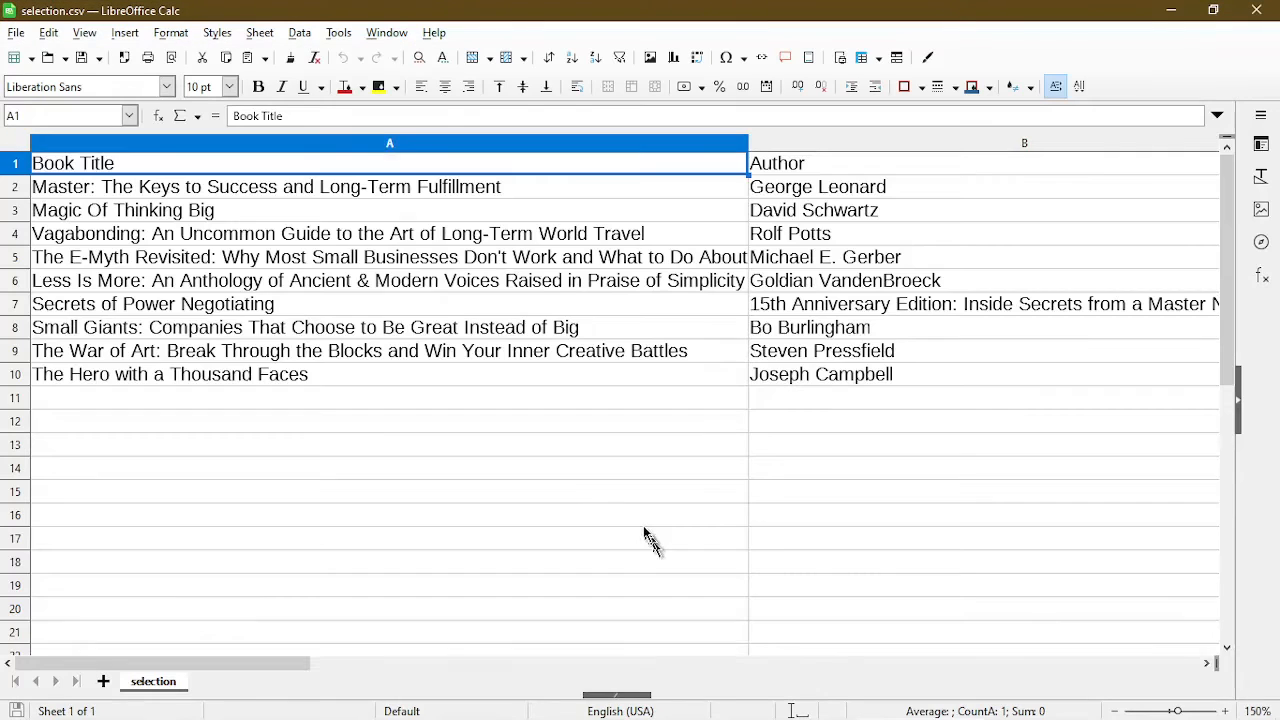
{"action": "left_click", "coordinate": [390, 420]}
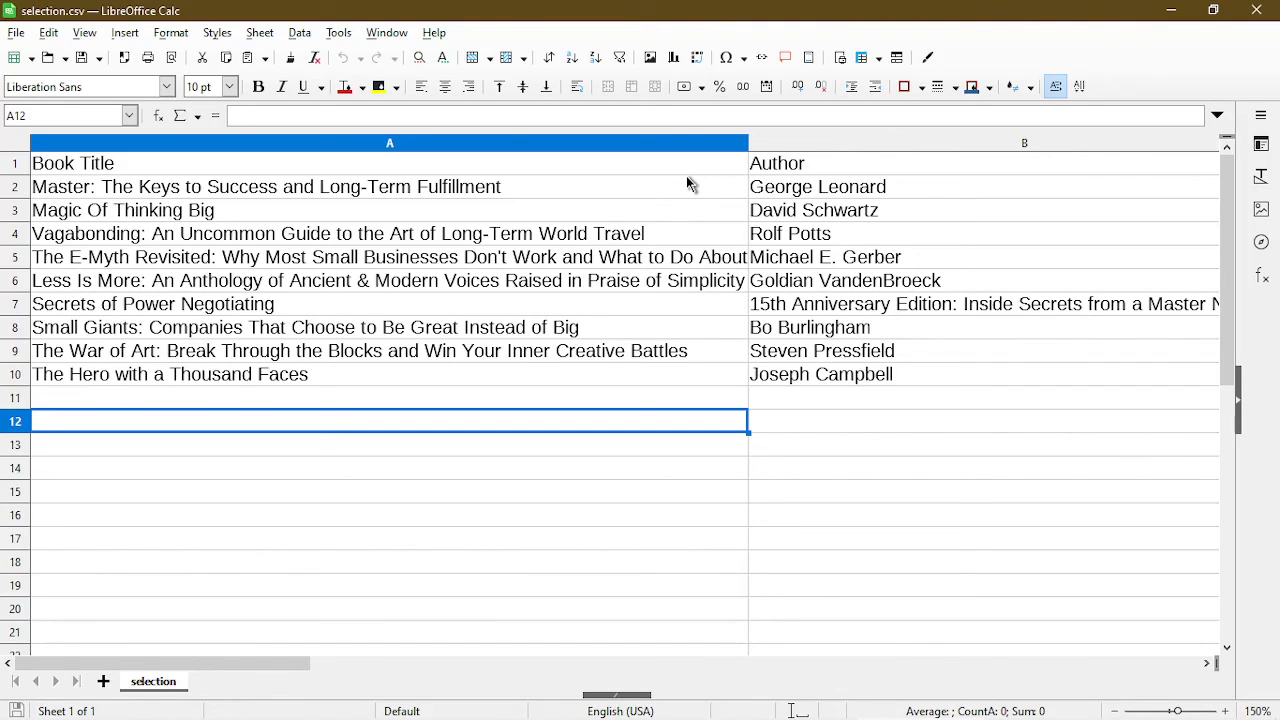
{"action": "mouse_move", "coordinate": [696, 498]}
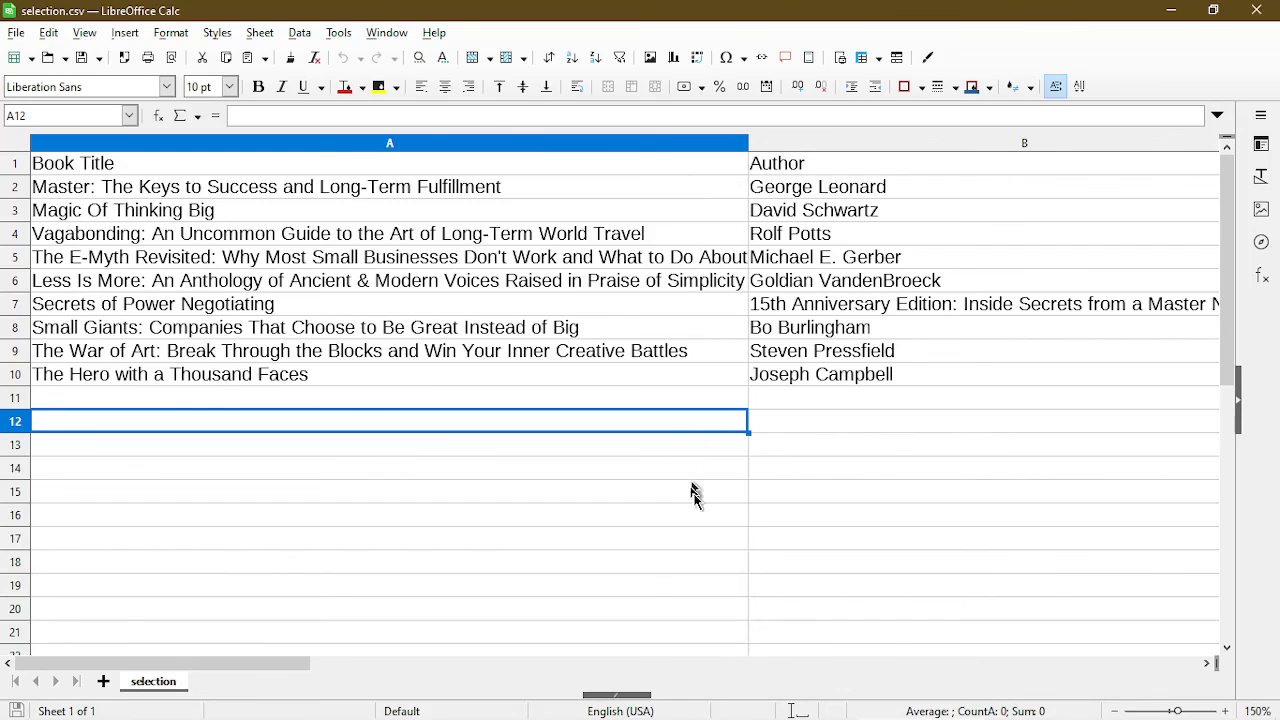
{"action": "mouse_move", "coordinate": [698, 500]}
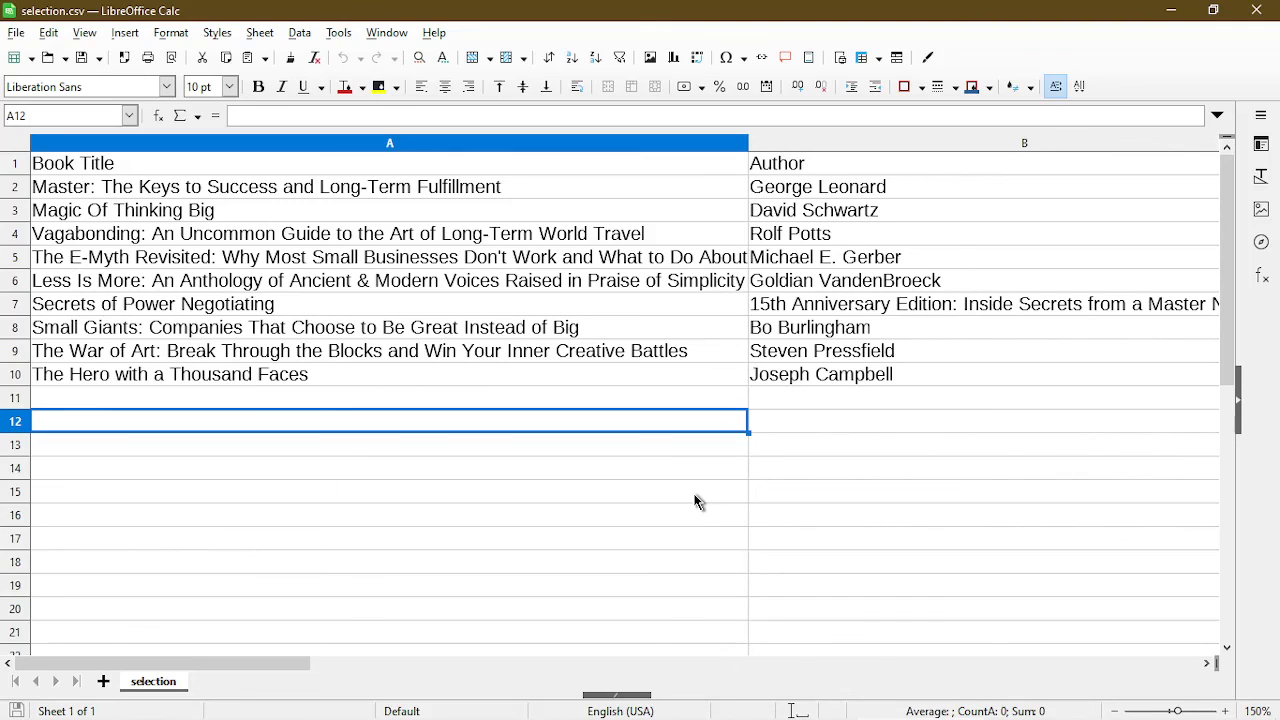
{"action": "mouse_move", "coordinate": [804, 552]}
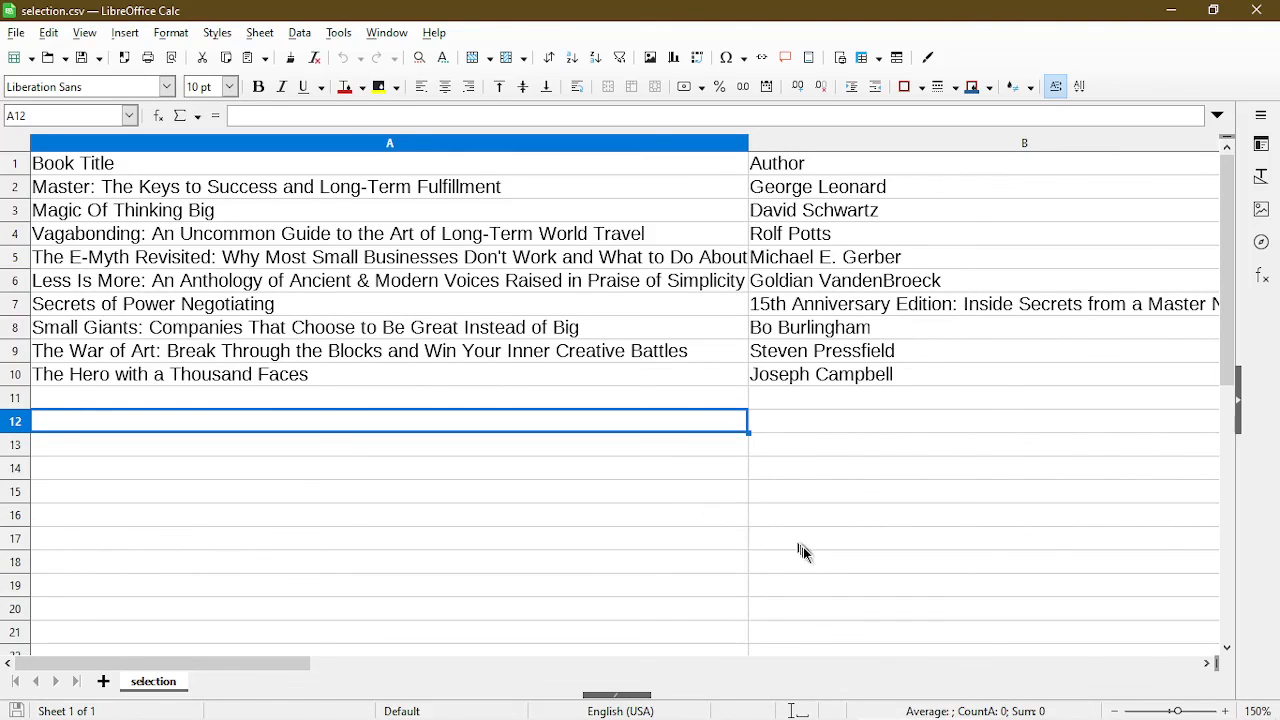
{"action": "mouse_move", "coordinate": [892, 588]}
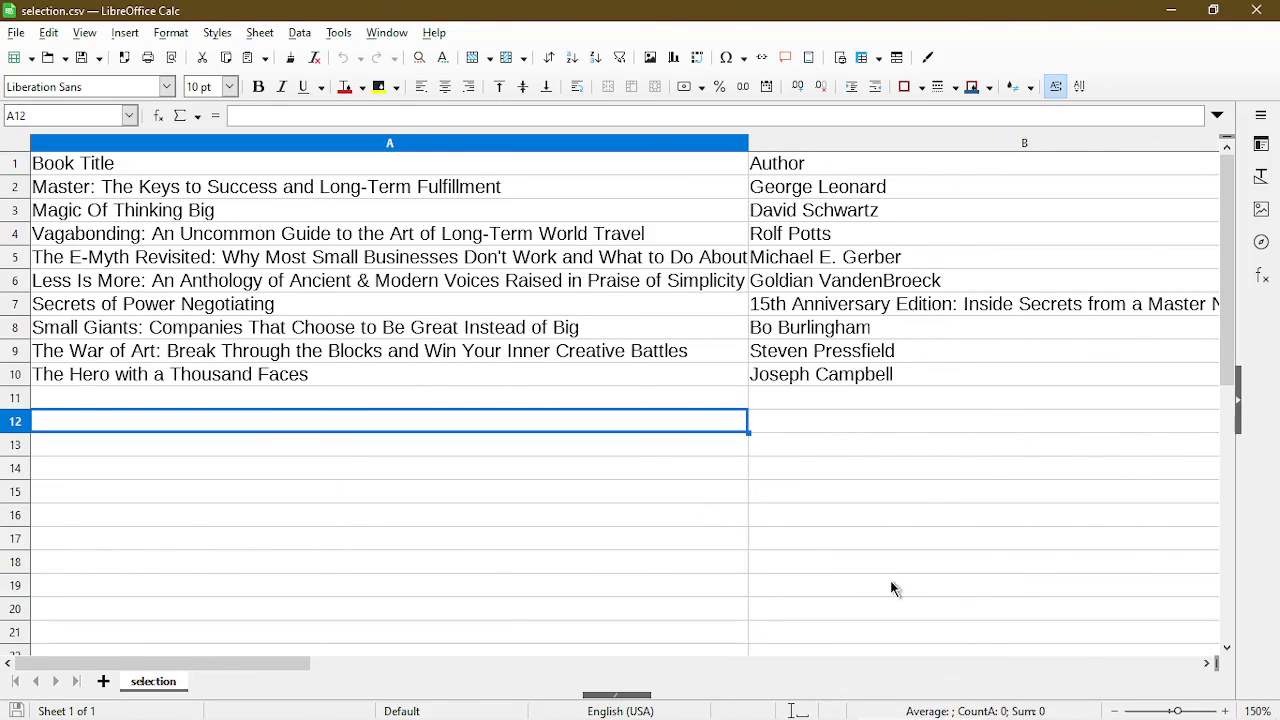
{"action": "mouse_move", "coordinate": [898, 560]}
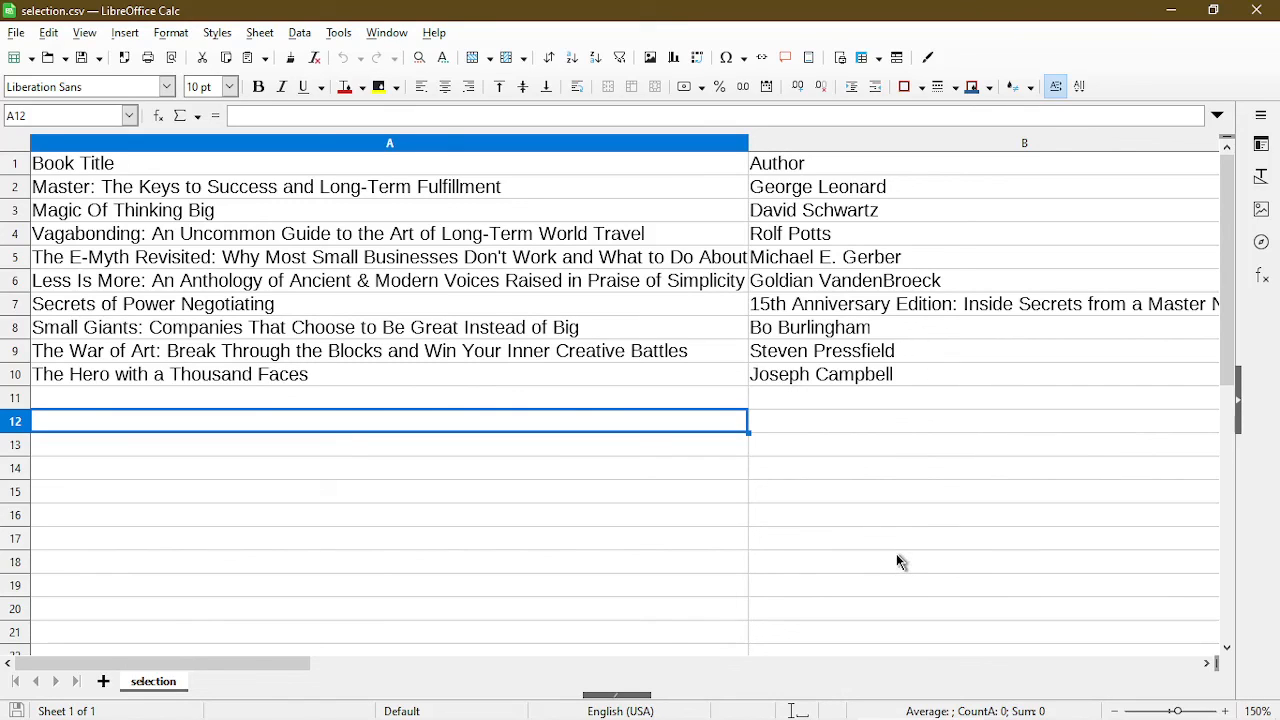